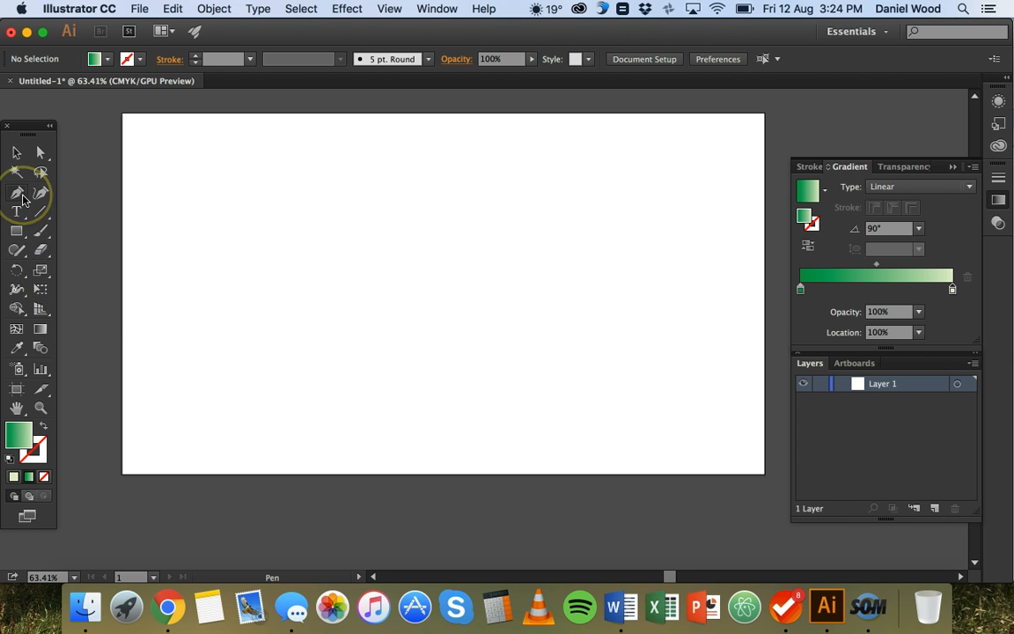
{"action": "mouse_move", "coordinate": [19, 176]}
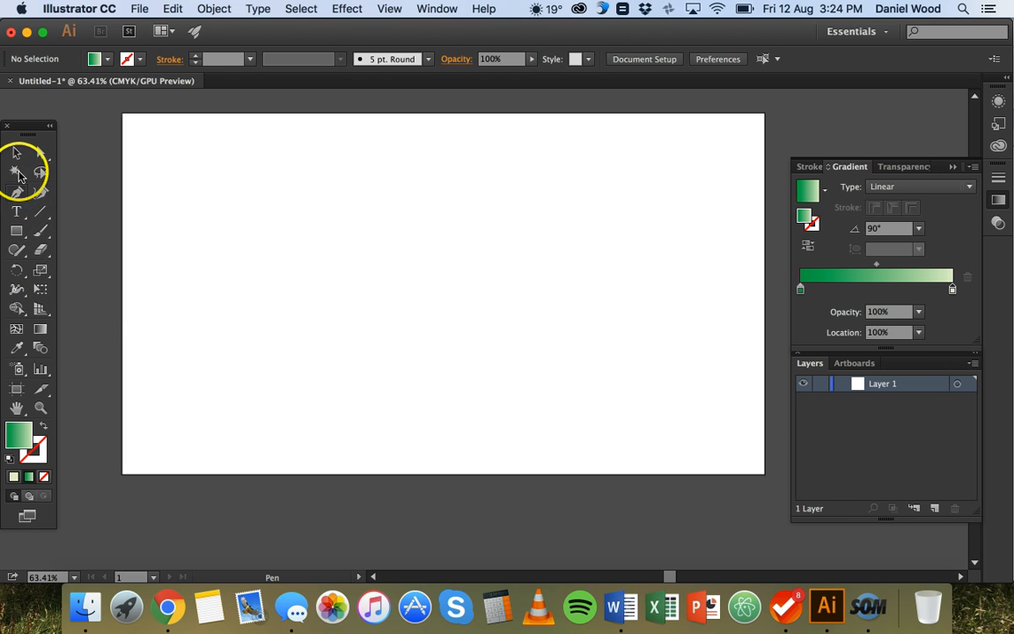
Step: Pick a green gradient fill and try it on a quick practice shape with the Pen tool
{"action": "left_click", "coordinate": [111, 60]}
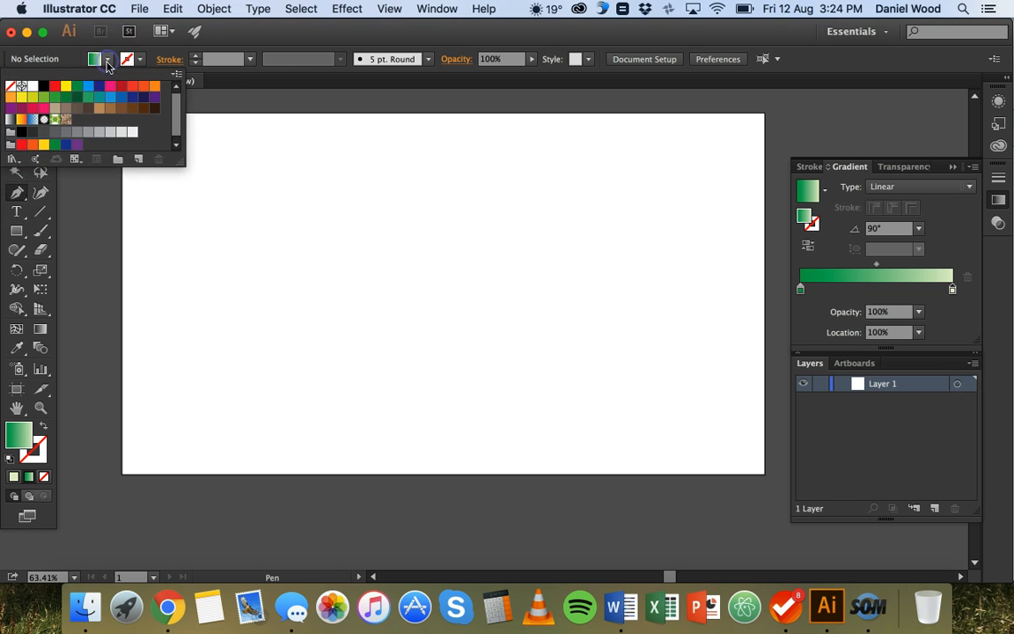
{"action": "mouse_move", "coordinate": [140, 58]}
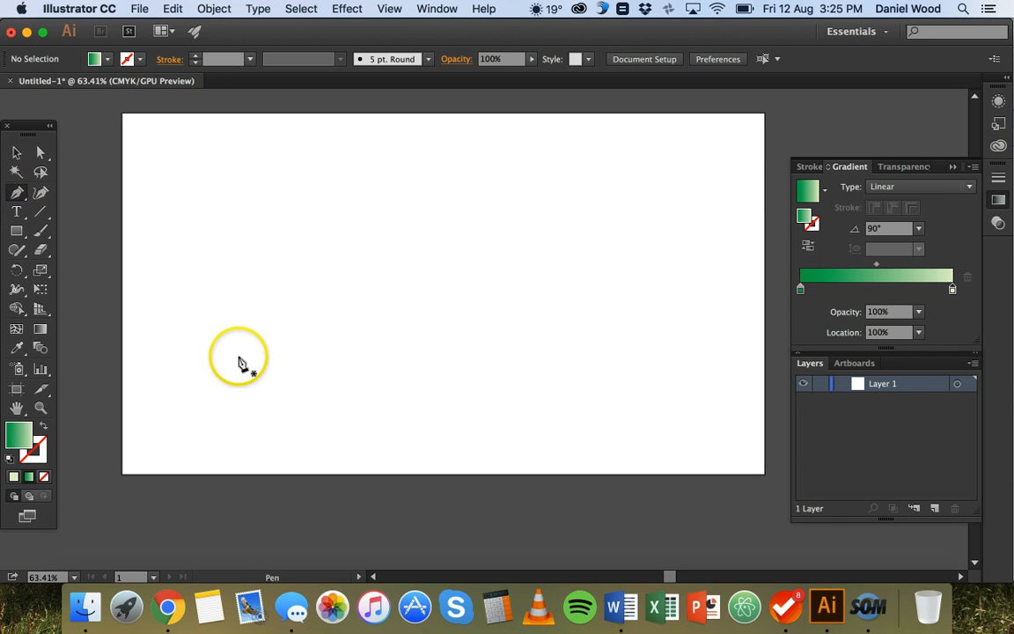
{"action": "mouse_move", "coordinate": [248, 354]}
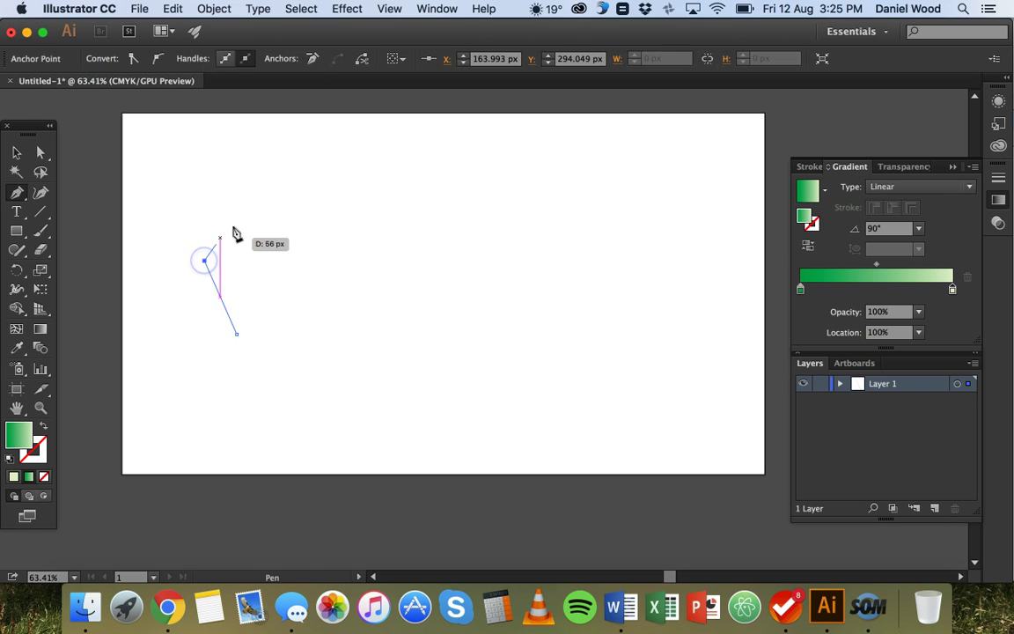
{"action": "left_click", "coordinate": [309, 208]}
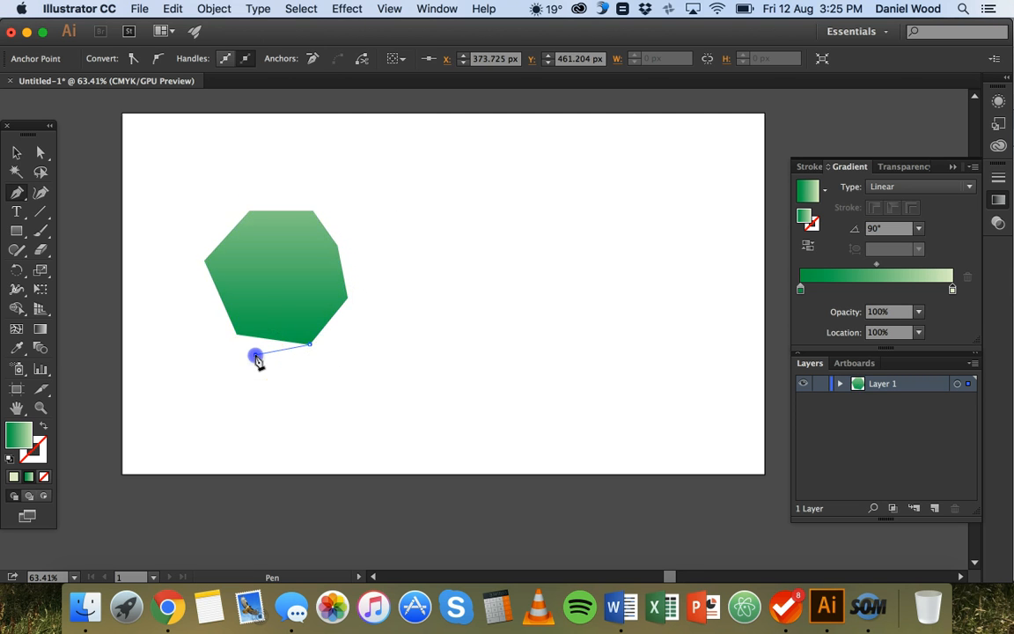
{"action": "left_click_drag", "start_coordinate": [257, 355], "coordinate": [222, 245]}
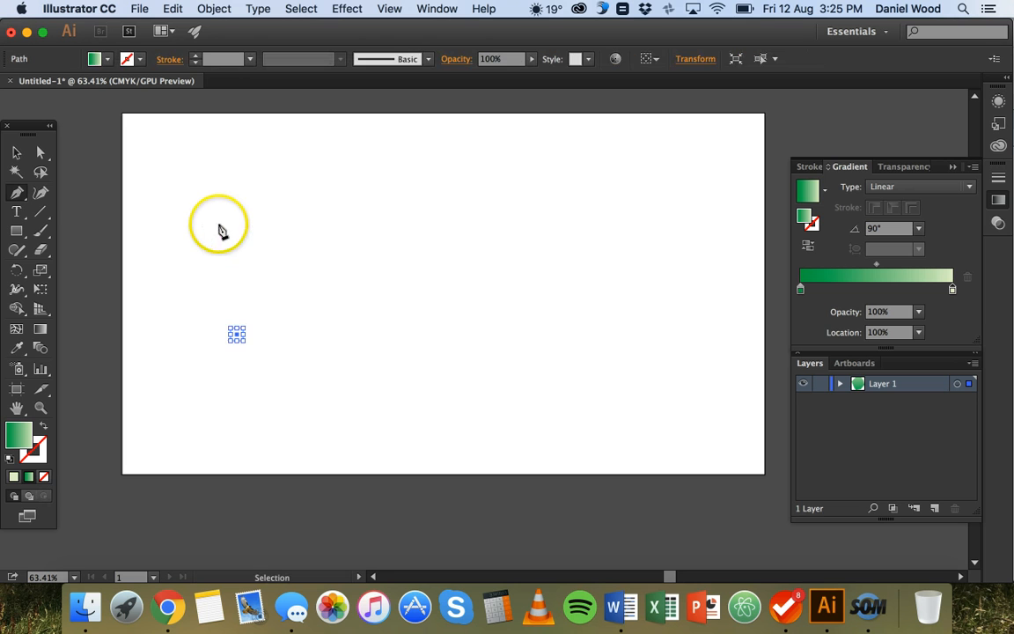
{"action": "left_click", "coordinate": [18, 192]}
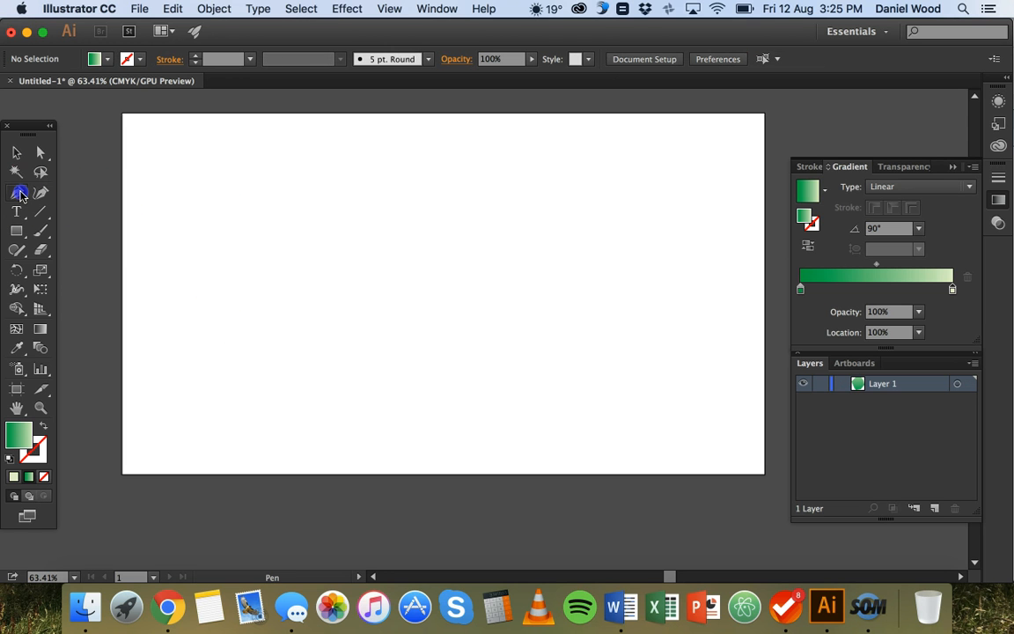
Step: Draw the first curved grass blades of the clump as closed Pen paths
{"action": "left_click", "coordinate": [257, 369]}
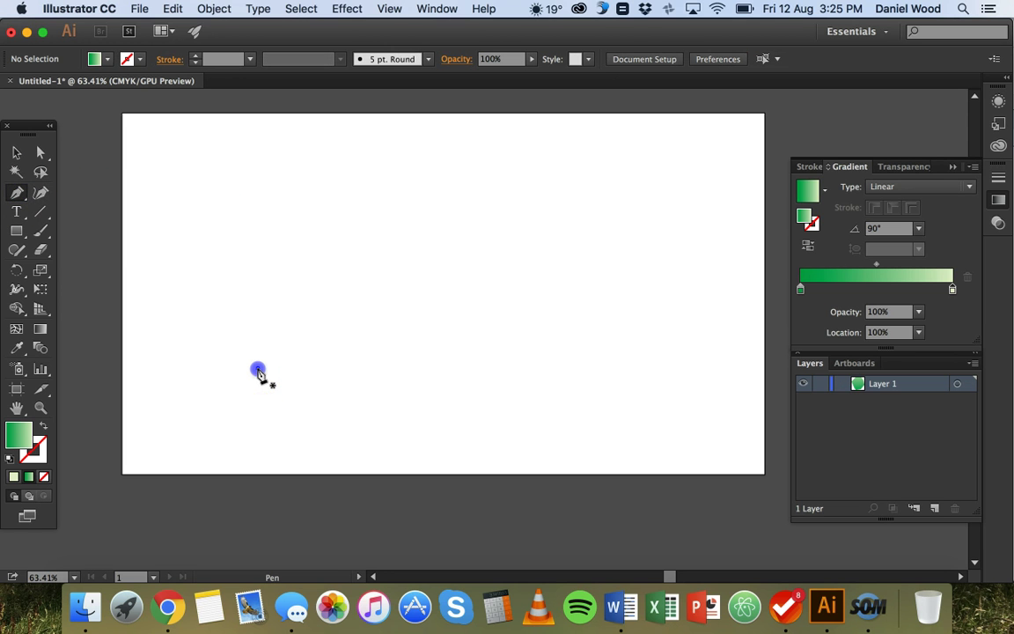
{"action": "left_click", "coordinate": [306, 301]}
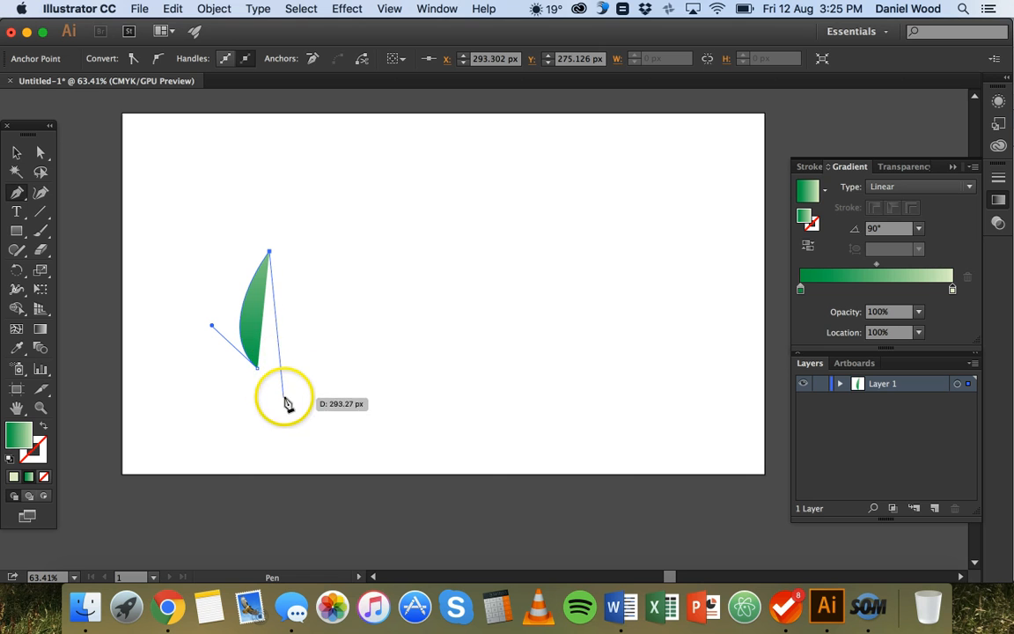
{"action": "left_click_drag", "start_coordinate": [285, 401], "coordinate": [222, 335]}
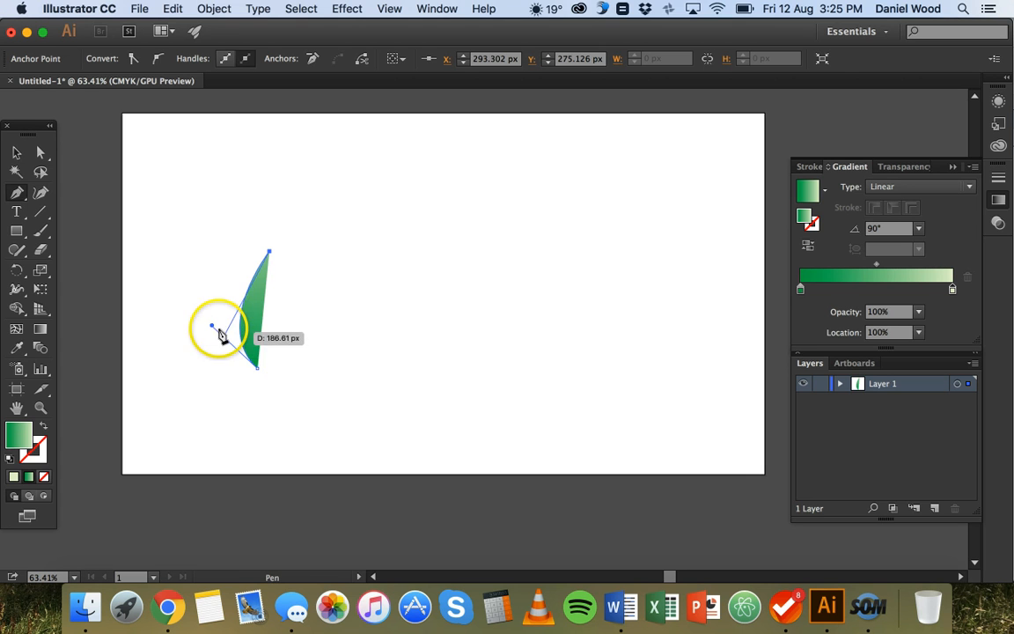
{"action": "left_click_drag", "start_coordinate": [222, 338], "coordinate": [219, 322]}
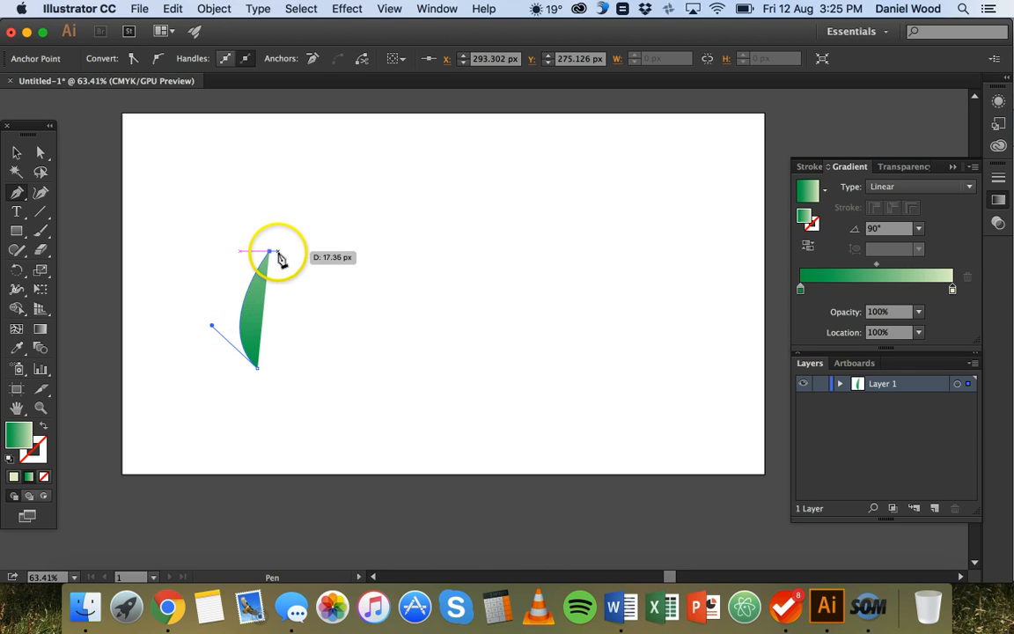
{"action": "left_click_drag", "start_coordinate": [280, 255], "coordinate": [260, 370]}
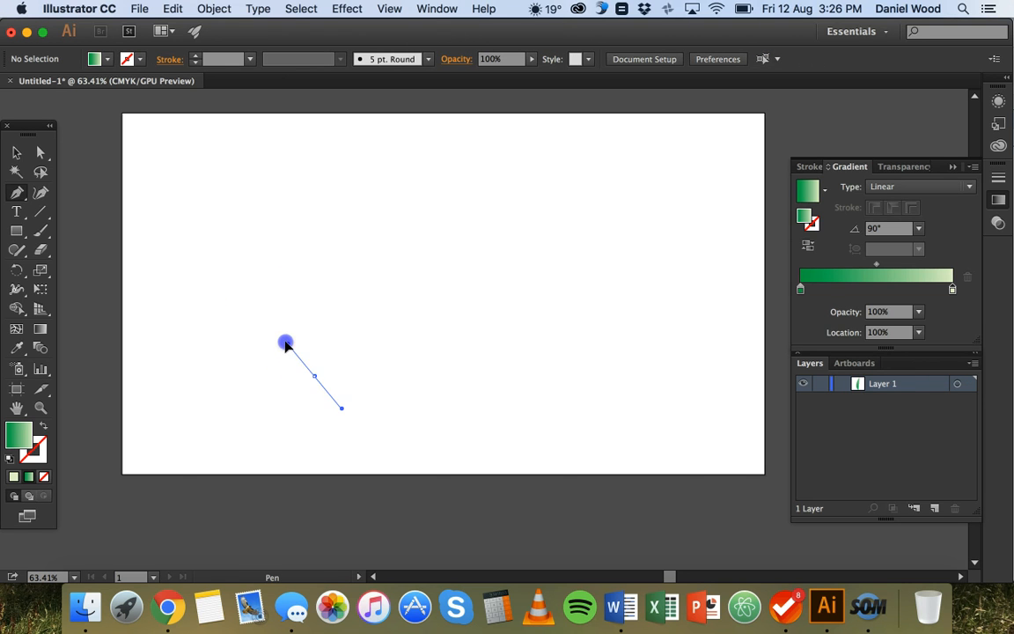
{"action": "left_click_drag", "start_coordinate": [285, 341], "coordinate": [260, 330]}
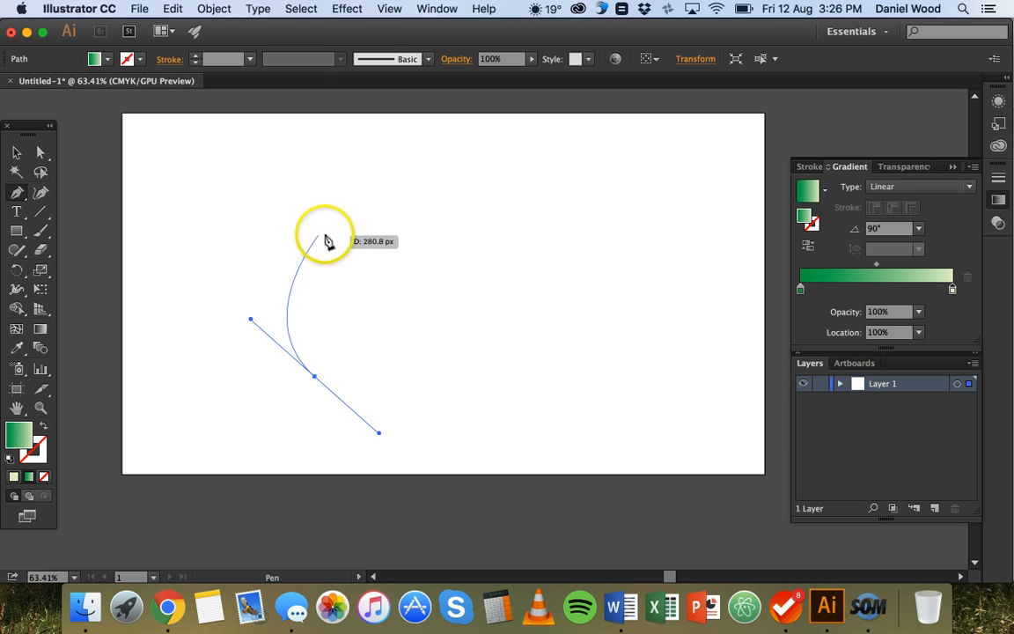
{"action": "left_click", "coordinate": [314, 250]}
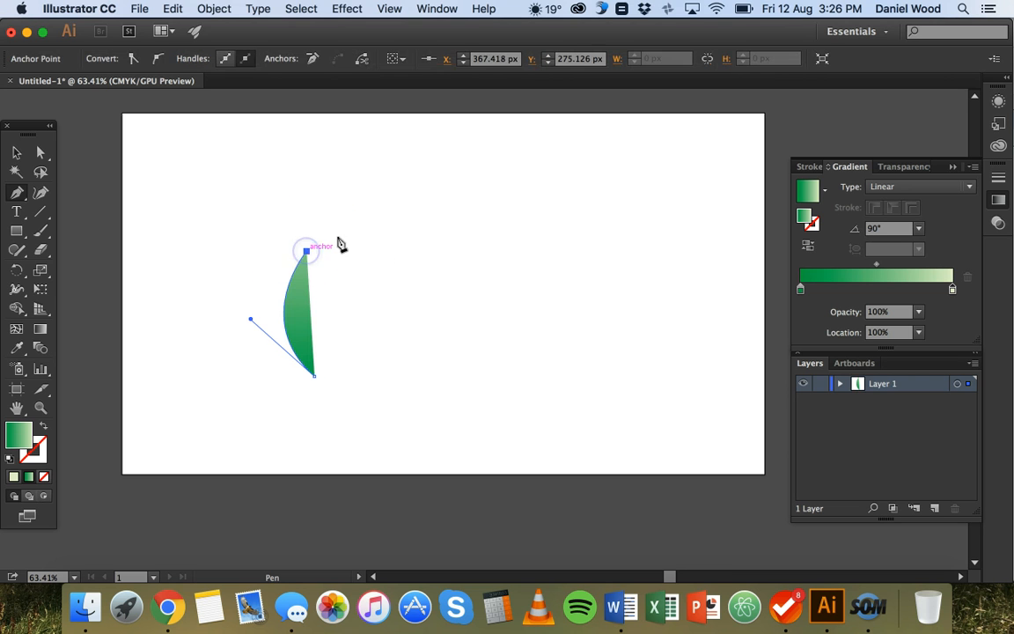
{"action": "left_click_drag", "start_coordinate": [306, 250], "coordinate": [326, 273]}
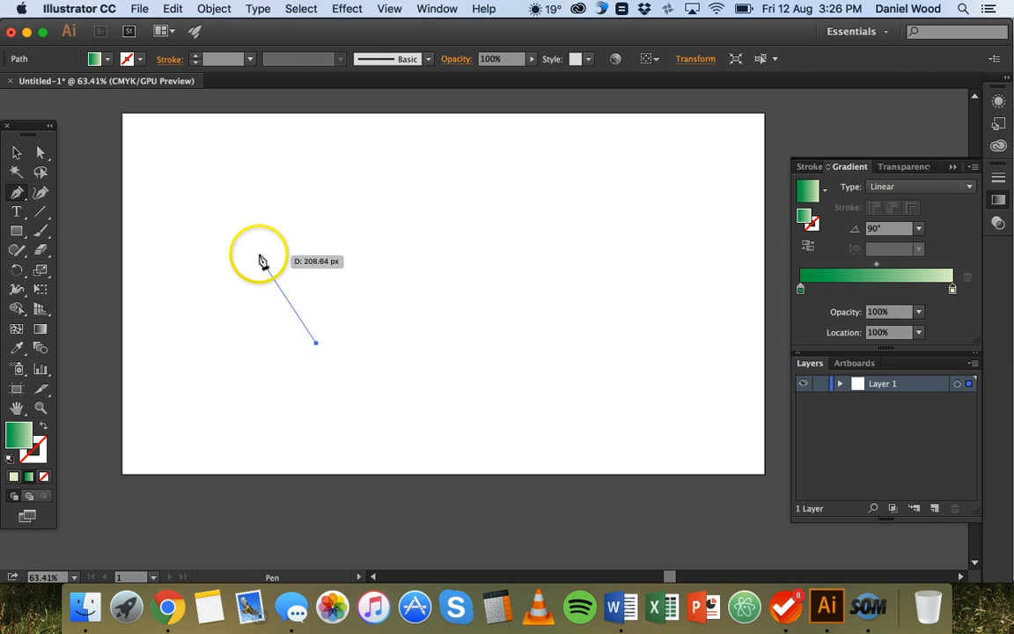
{"action": "left_click", "coordinate": [264, 255]}
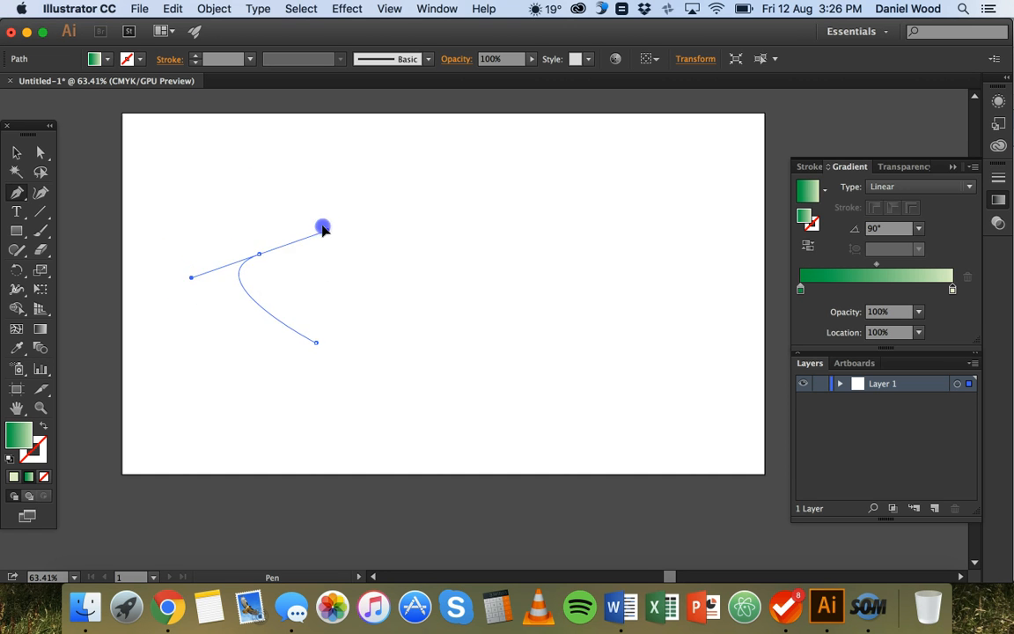
{"action": "left_click_drag", "start_coordinate": [324, 225], "coordinate": [362, 288]}
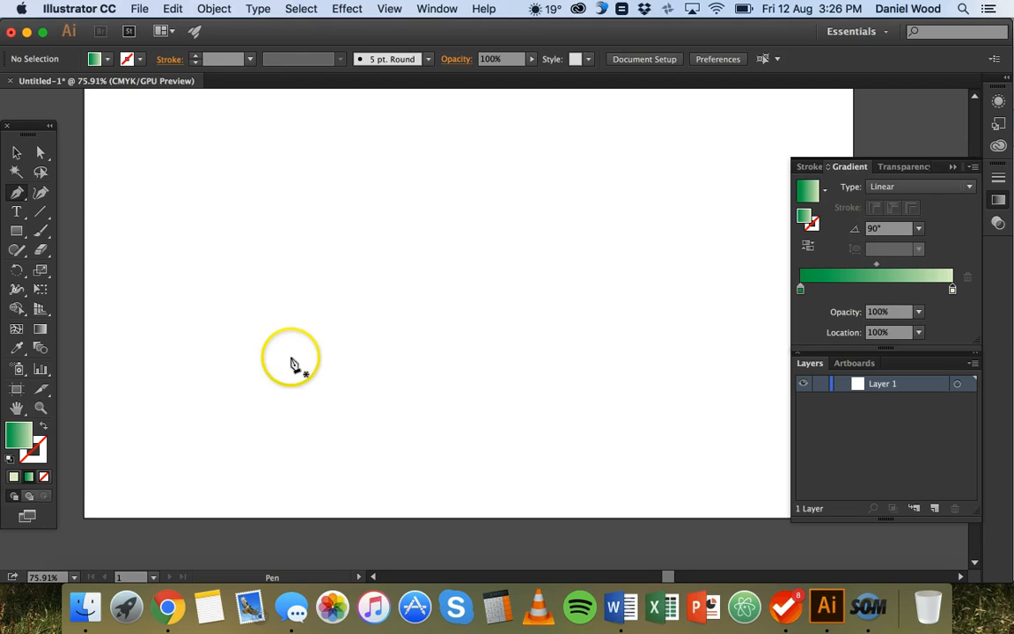
Step: Add the remaining curved blades to complete a clump of about five joined blades
{"action": "left_click_drag", "start_coordinate": [296, 364], "coordinate": [246, 343]}
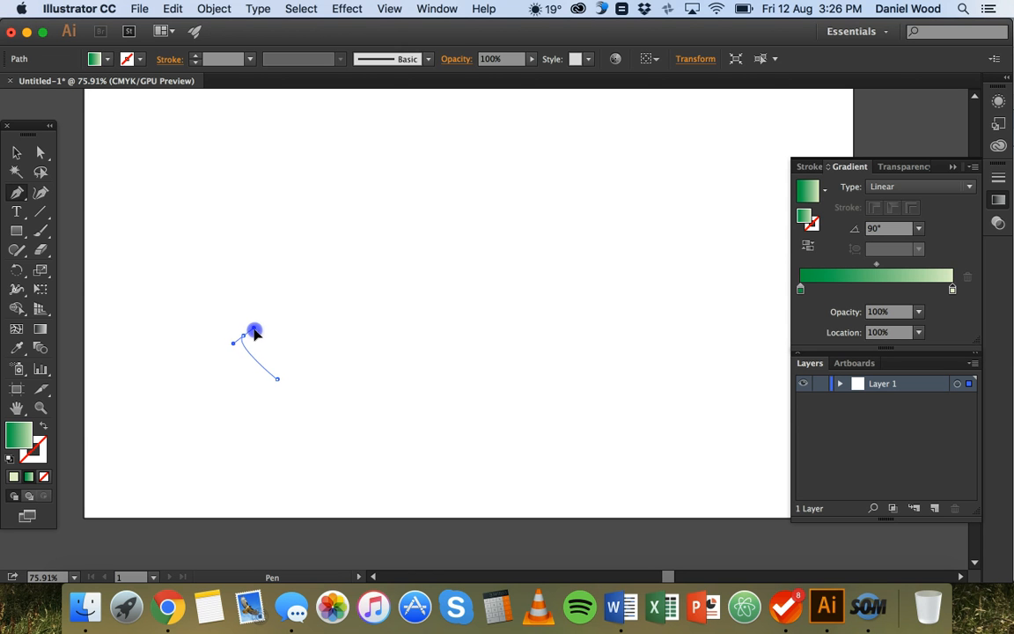
{"action": "left_click_drag", "start_coordinate": [278, 379], "coordinate": [273, 364]}
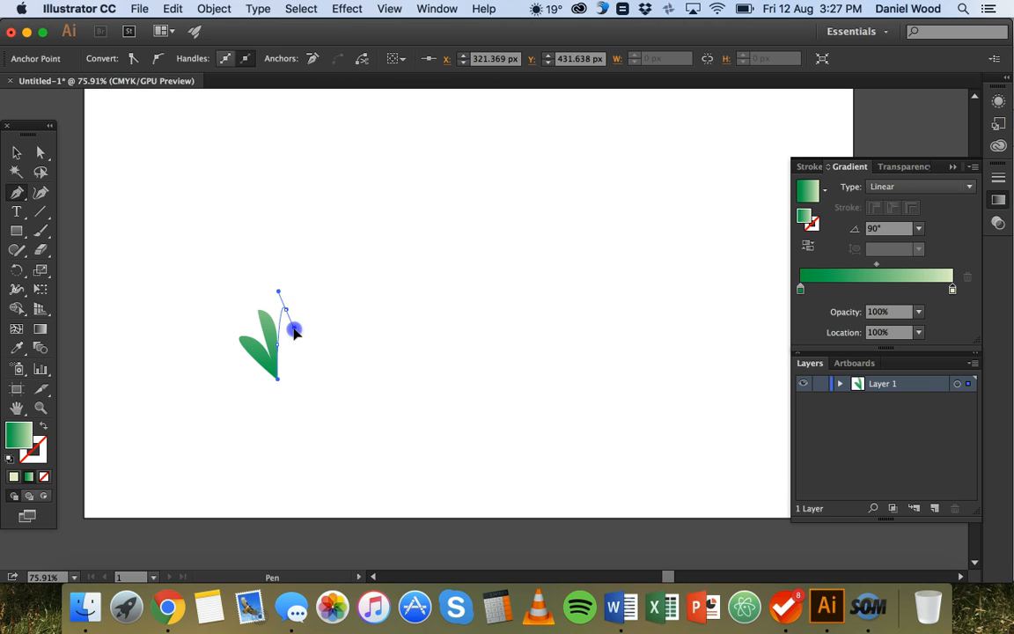
{"action": "left_click_drag", "start_coordinate": [296, 331], "coordinate": [289, 365]}
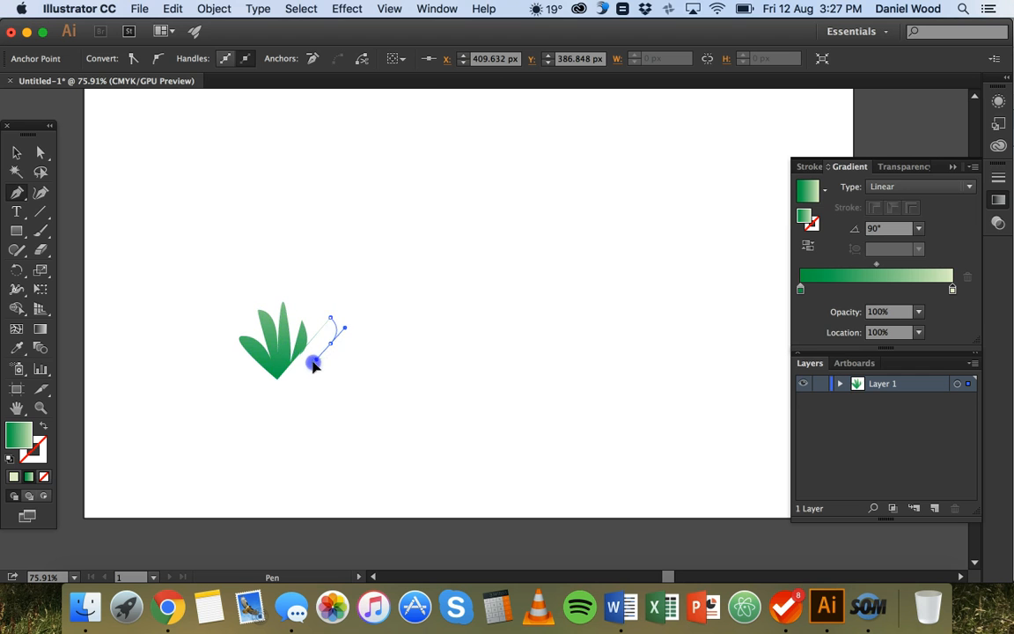
{"action": "left_click_drag", "start_coordinate": [313, 363], "coordinate": [313, 370]}
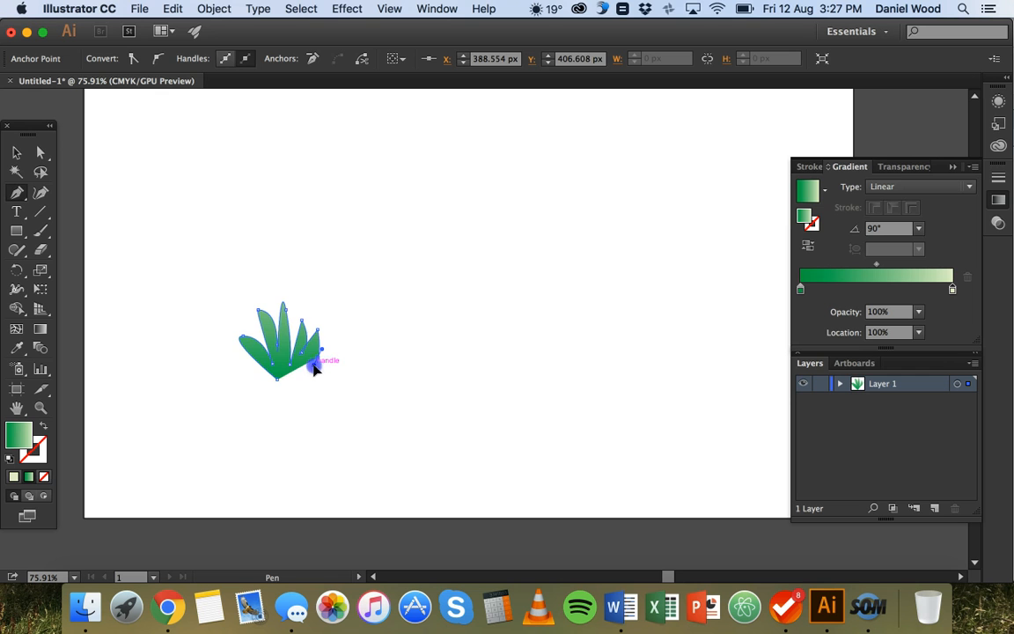
{"action": "left_click_drag", "start_coordinate": [313, 363], "coordinate": [313, 383]}
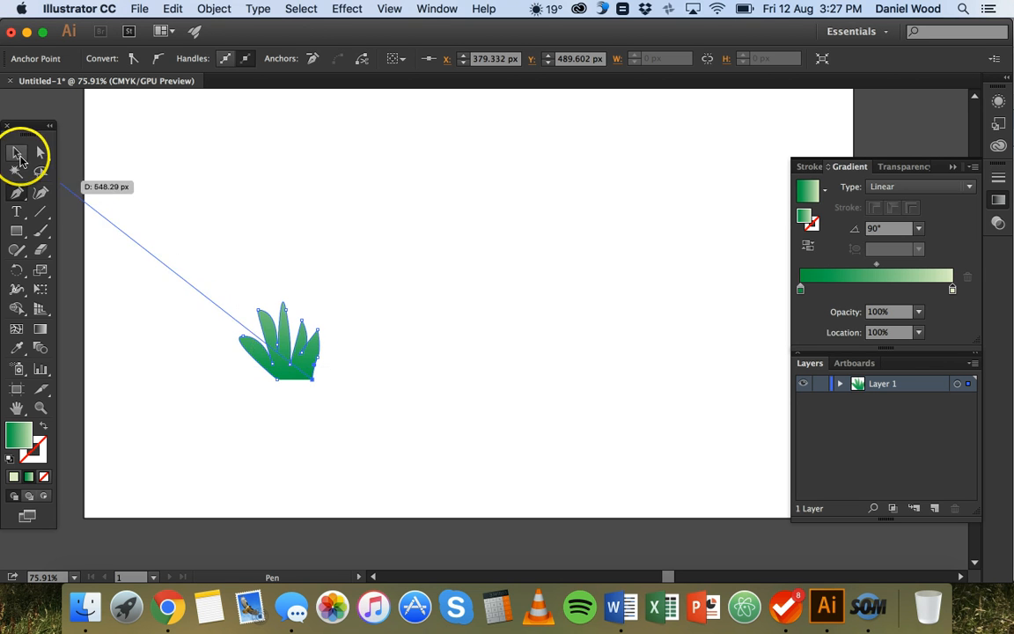
{"action": "left_click", "coordinate": [15, 152]}
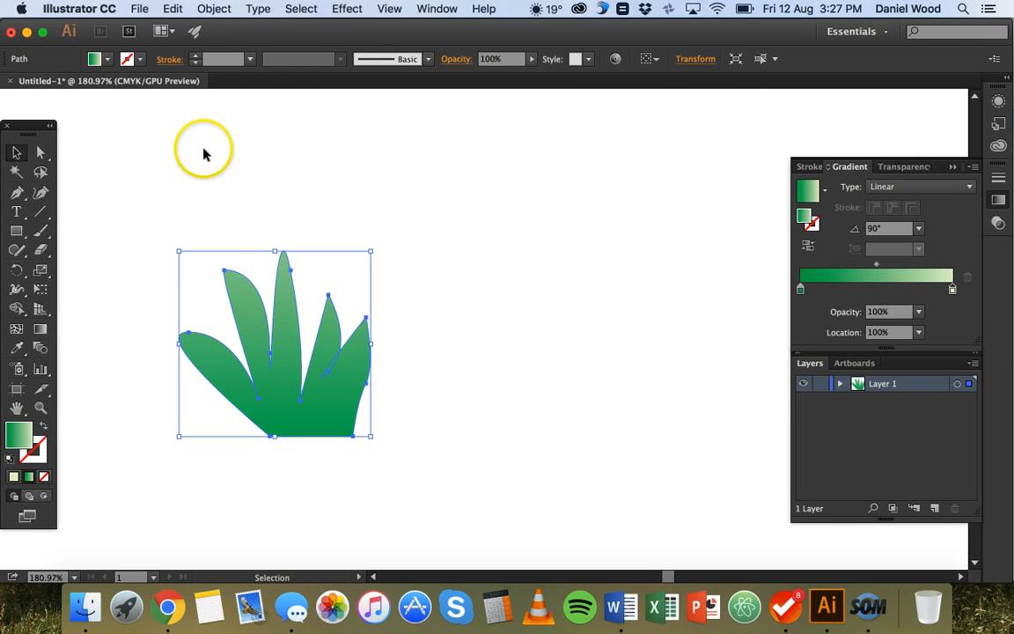
{"action": "mouse_move", "coordinate": [40, 155]}
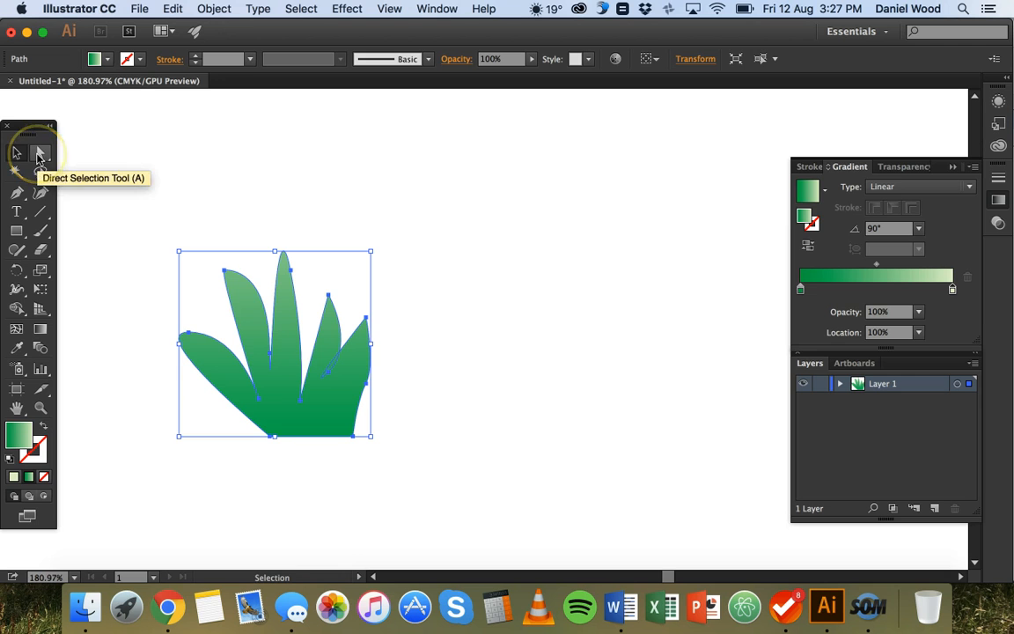
Step: With Direct Selection, pull the middle blade's tip anchor and handles up into a taller, sharper point
{"action": "left_click", "coordinate": [39, 154]}
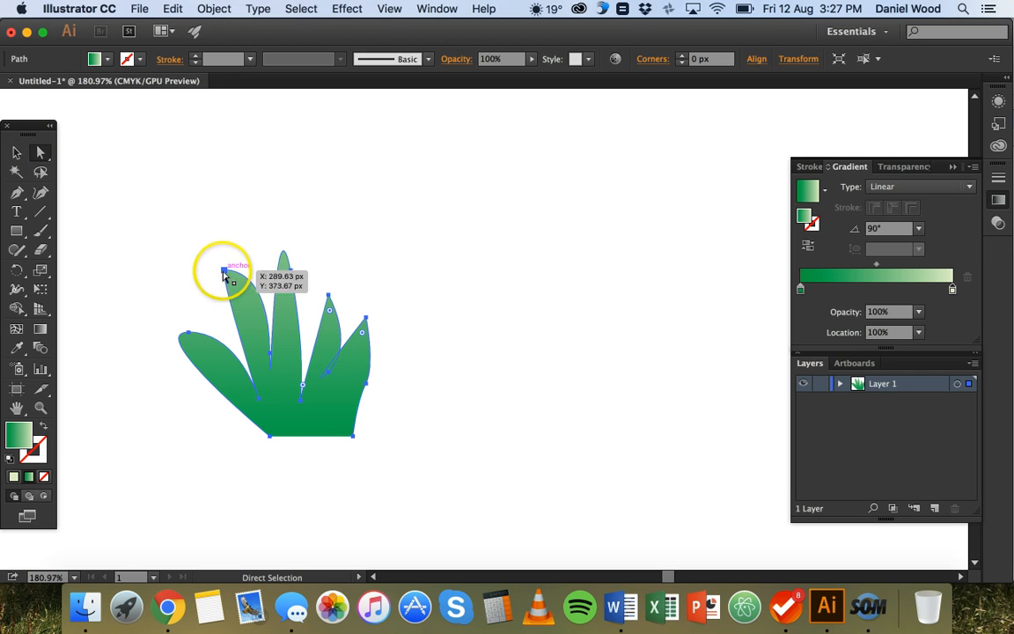
{"action": "mouse_move", "coordinate": [299, 325]}
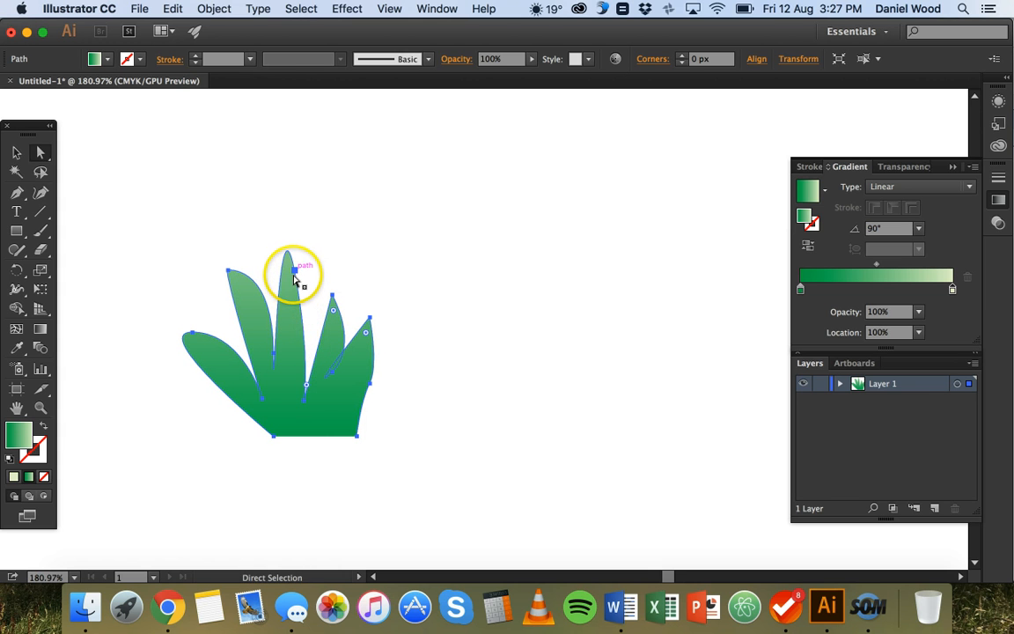
{"action": "mouse_move", "coordinate": [416, 324]}
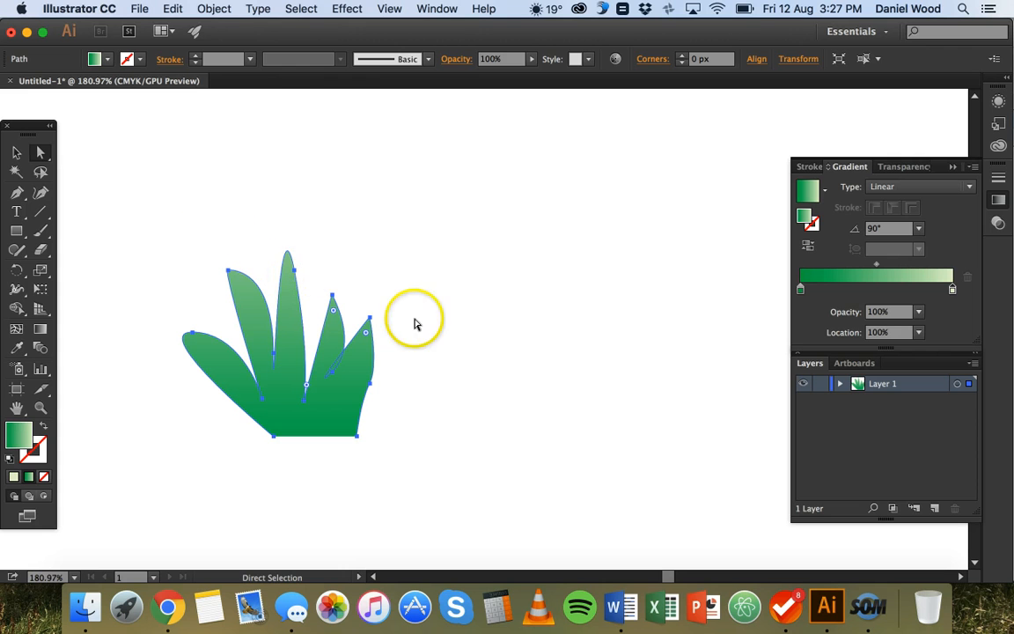
{"action": "mouse_move", "coordinate": [292, 271]}
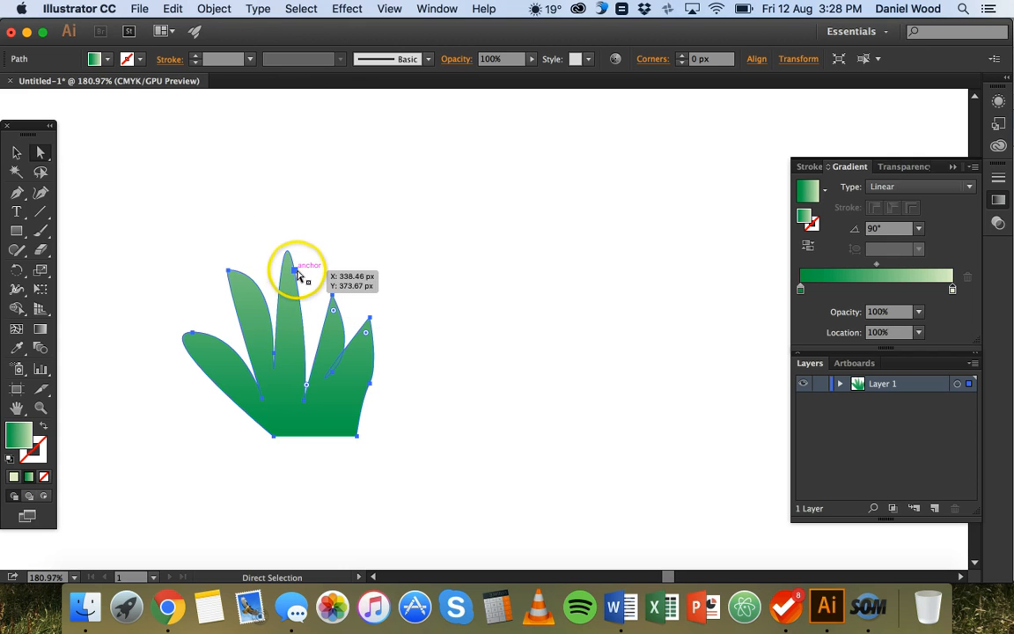
{"action": "mouse_move", "coordinate": [202, 324]}
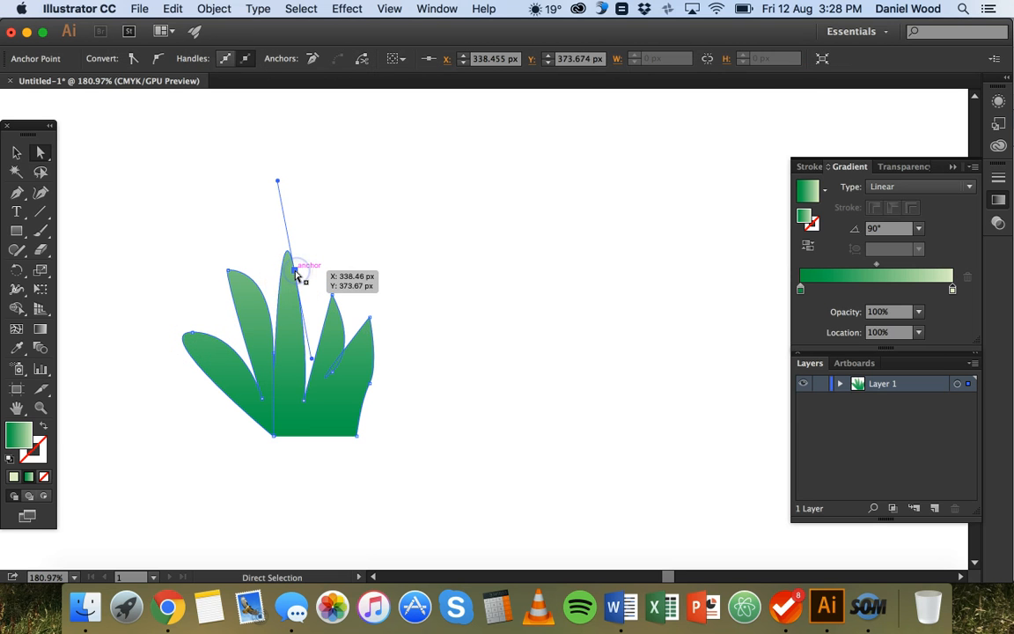
{"action": "left_click_drag", "start_coordinate": [297, 271], "coordinate": [306, 281]}
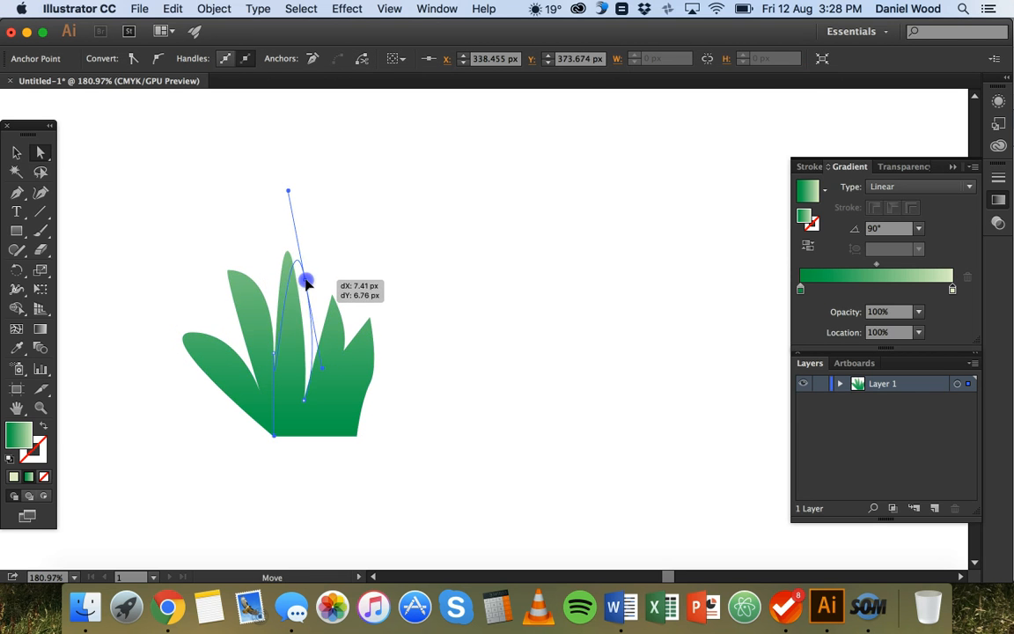
{"action": "left_click_drag", "start_coordinate": [306, 281], "coordinate": [303, 271]}
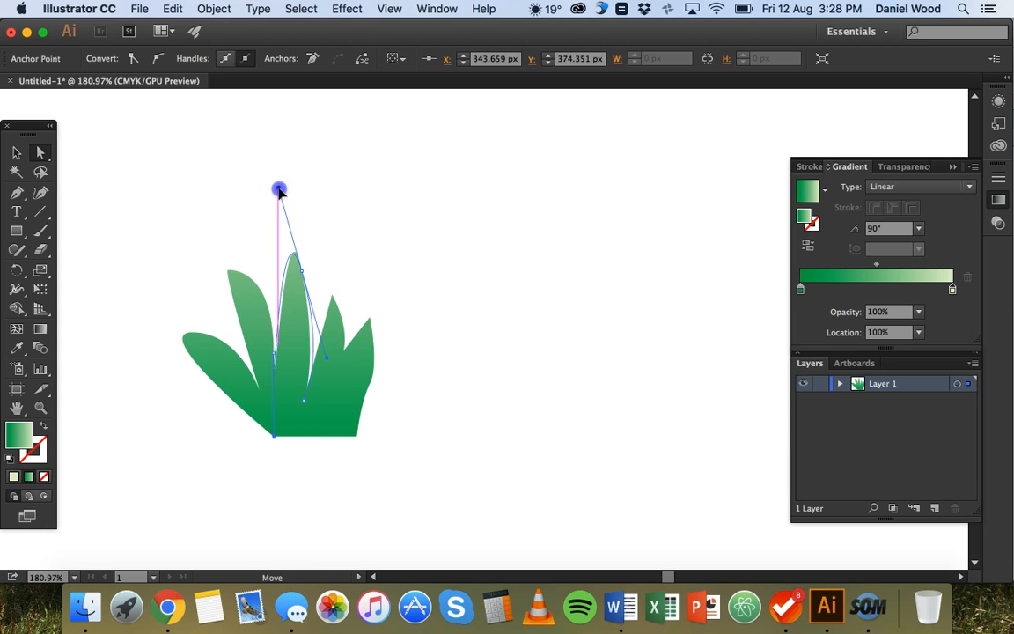
{"action": "left_click_drag", "start_coordinate": [279, 190], "coordinate": [267, 220]}
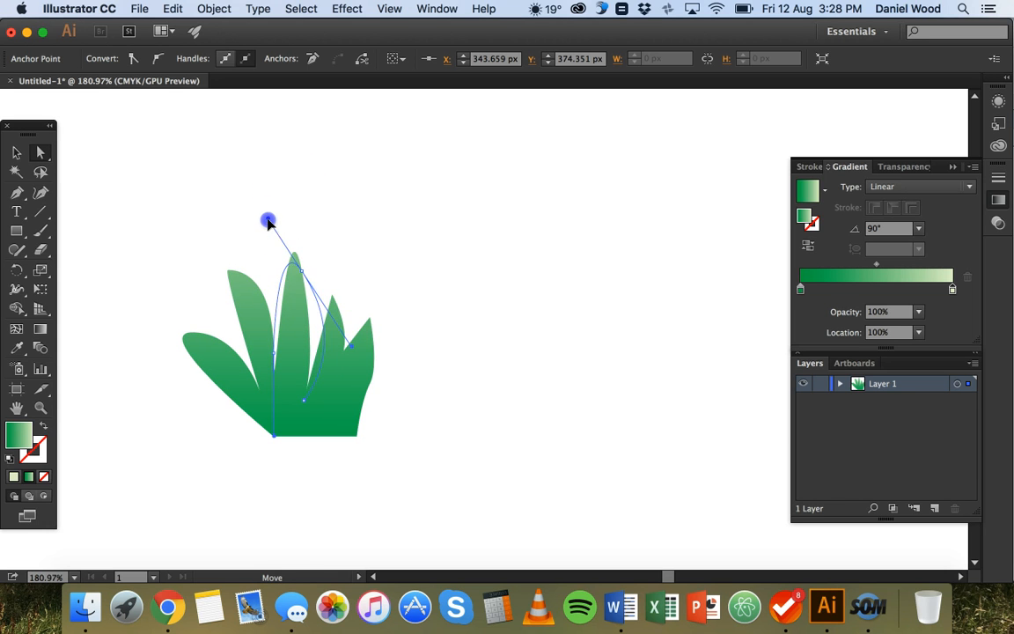
{"action": "left_click_drag", "start_coordinate": [267, 220], "coordinate": [287, 176]}
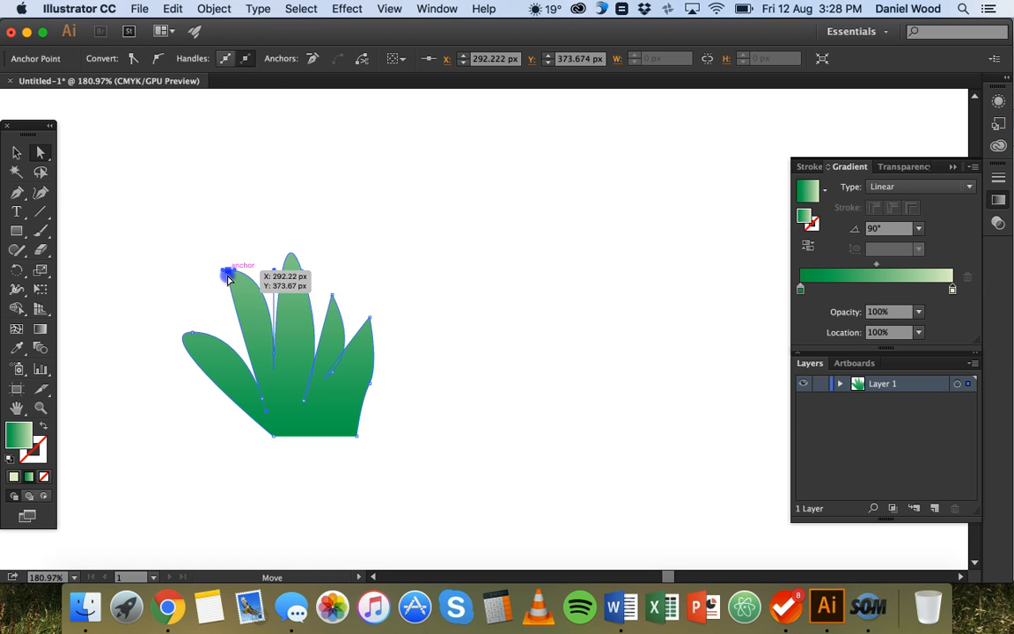
Step: Drag the right blades' tip, base and edge anchors so their curves taper to sharper points
{"action": "left_click_drag", "start_coordinate": [227, 273], "coordinate": [292, 255]}
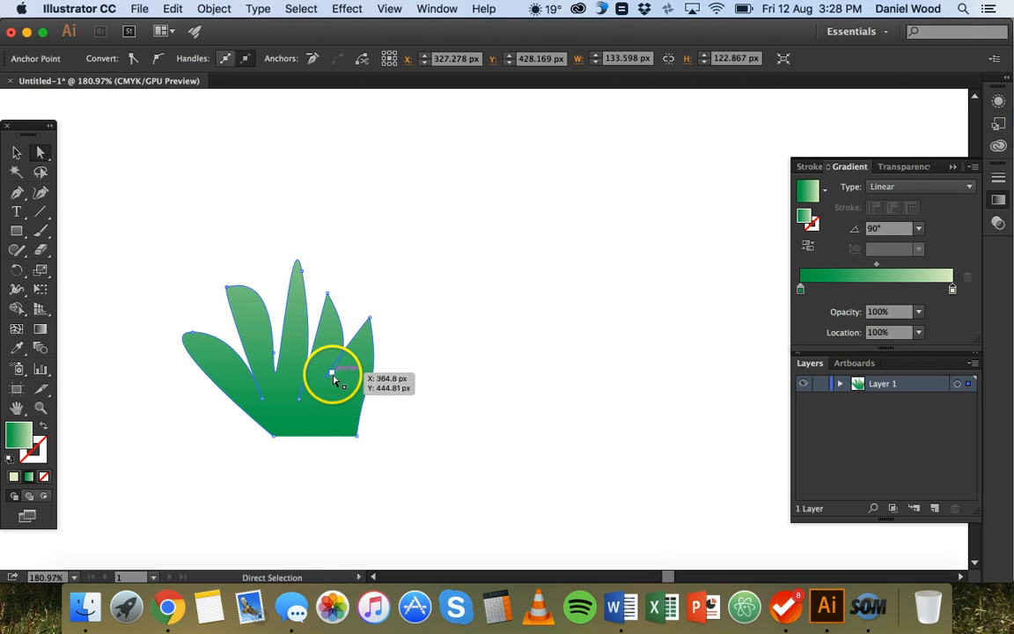
{"action": "left_click_drag", "start_coordinate": [333, 373], "coordinate": [351, 380]}
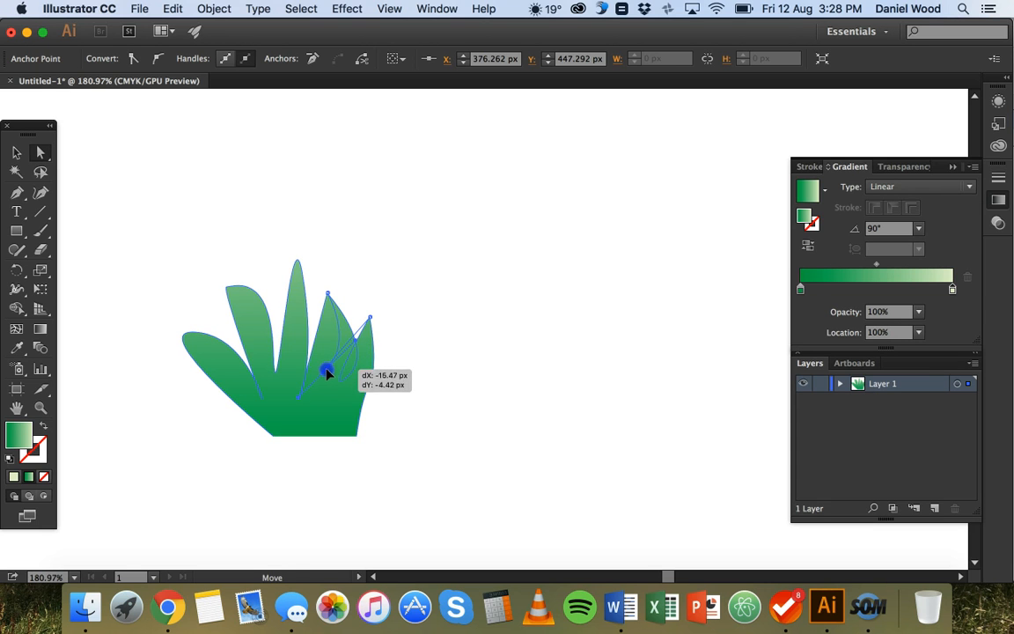
{"action": "left_click_drag", "start_coordinate": [326, 369], "coordinate": [370, 384]}
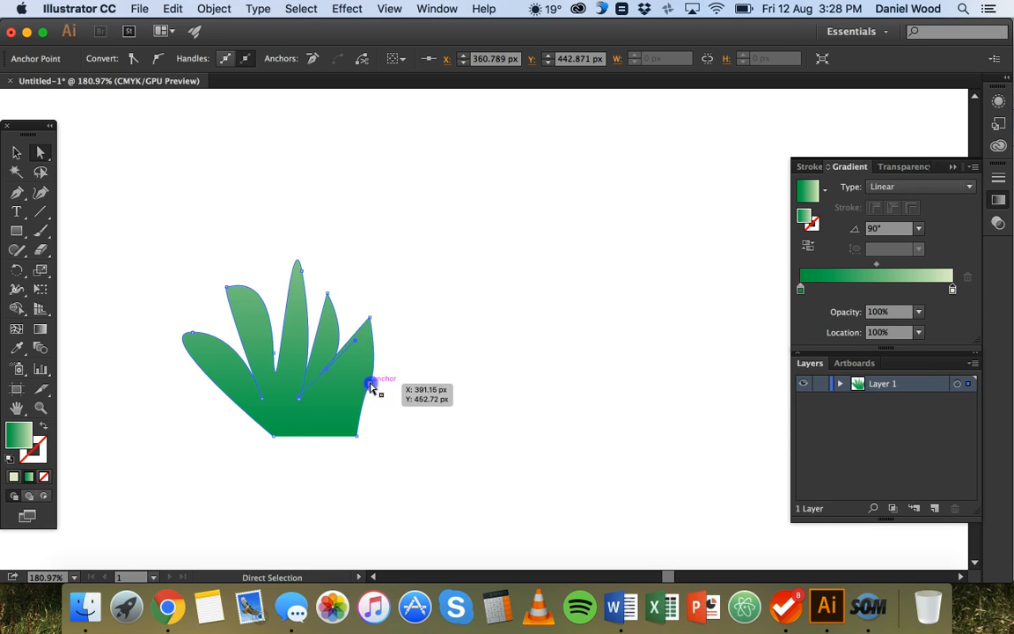
{"action": "left_click_drag", "start_coordinate": [369, 384], "coordinate": [391, 366]}
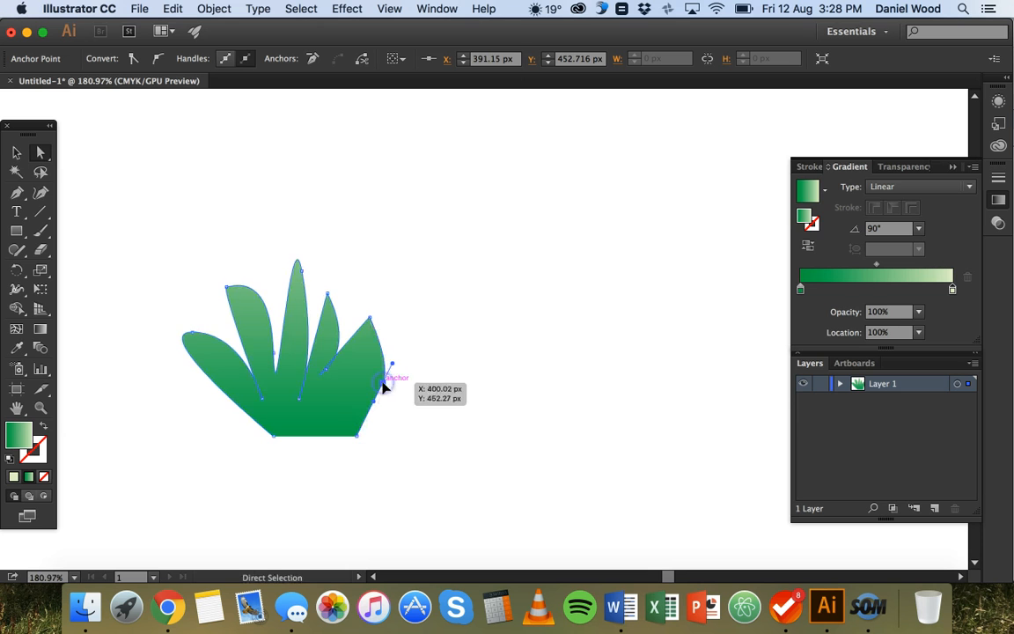
{"action": "left_click_drag", "start_coordinate": [387, 368], "coordinate": [340, 373]}
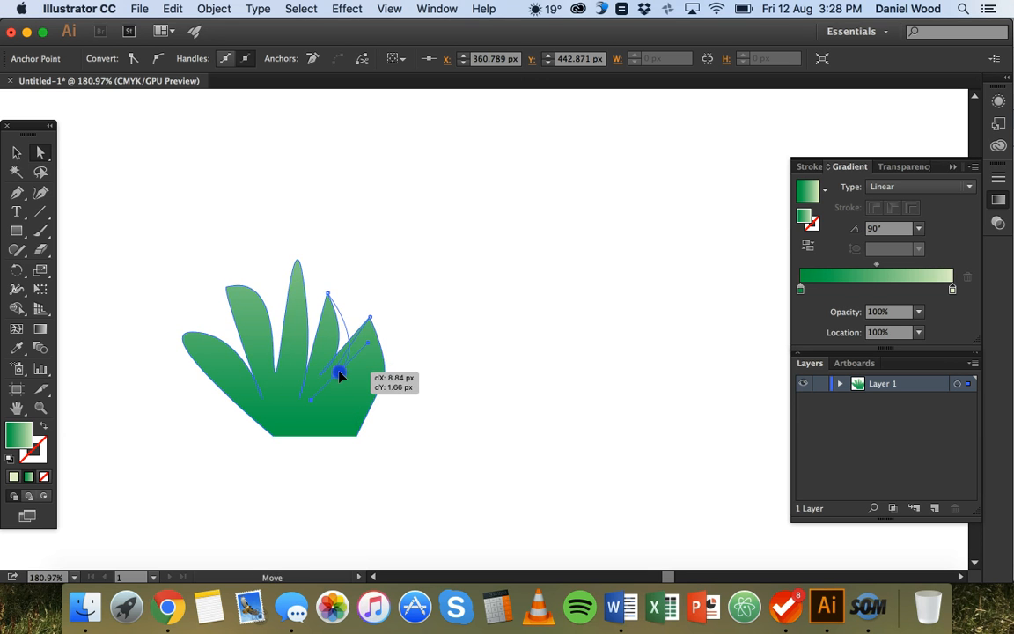
{"action": "left_click_drag", "start_coordinate": [338, 374], "coordinate": [369, 313]}
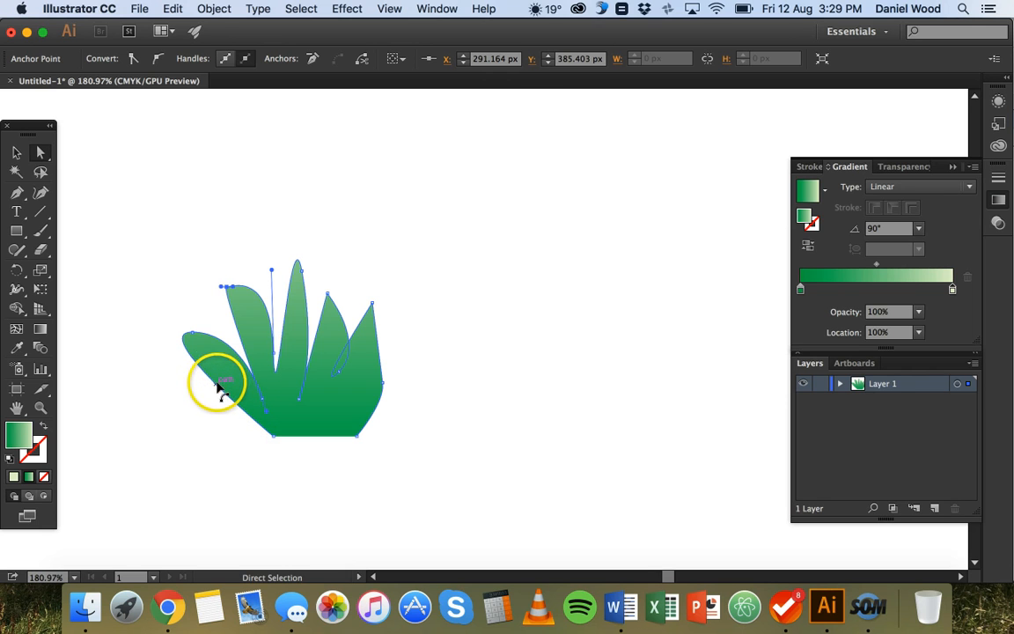
{"action": "mouse_move", "coordinate": [207, 363]}
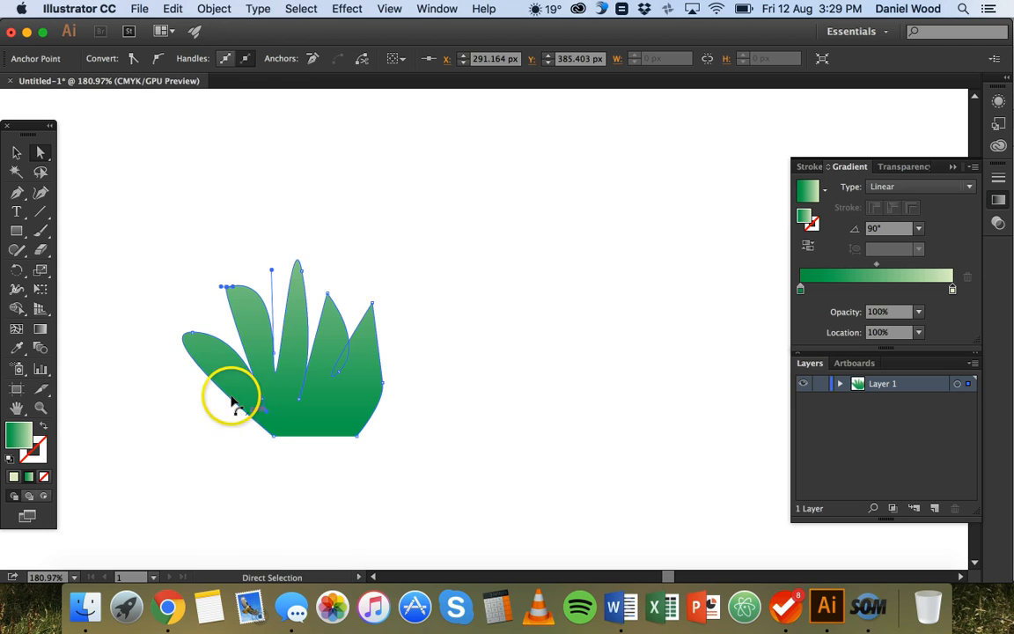
{"action": "mouse_move", "coordinate": [246, 402]}
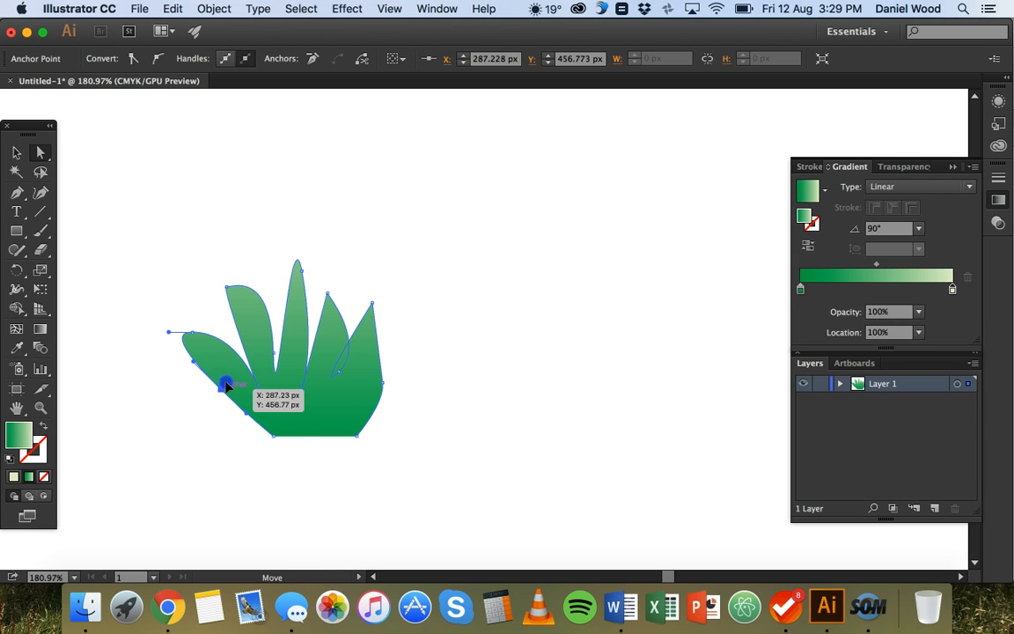
Step: Drag the leftmost blade's lower-curve and base anchors so it flows smoothly into the clump
{"action": "left_click_drag", "start_coordinate": [225, 386], "coordinate": [229, 383]}
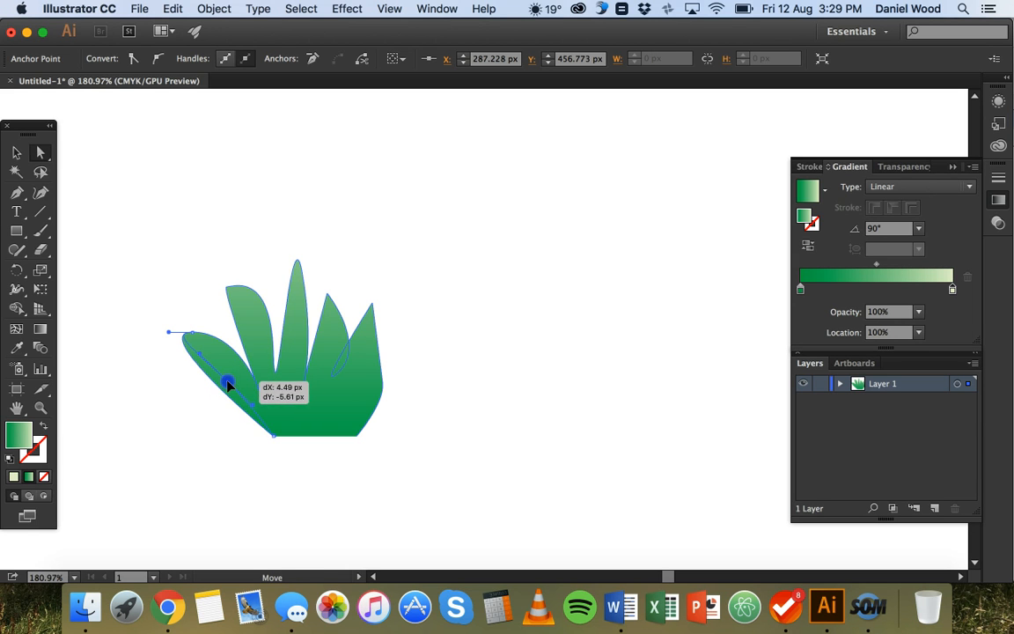
{"action": "left_click_drag", "start_coordinate": [227, 384], "coordinate": [200, 363]}
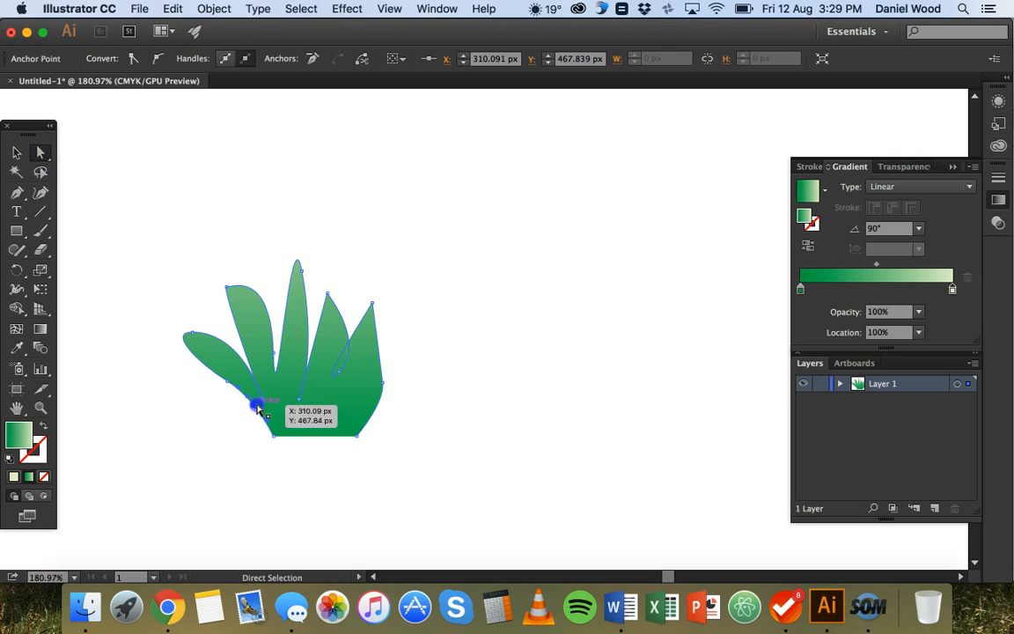
{"action": "left_click_drag", "start_coordinate": [261, 412], "coordinate": [250, 419]}
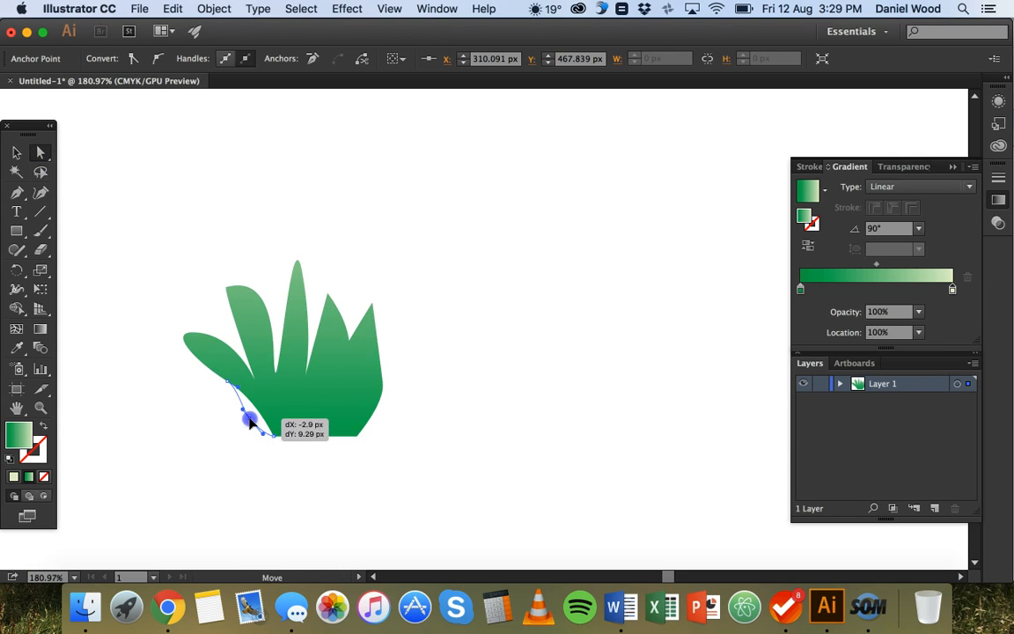
{"action": "left_click_drag", "start_coordinate": [250, 419], "coordinate": [232, 384]}
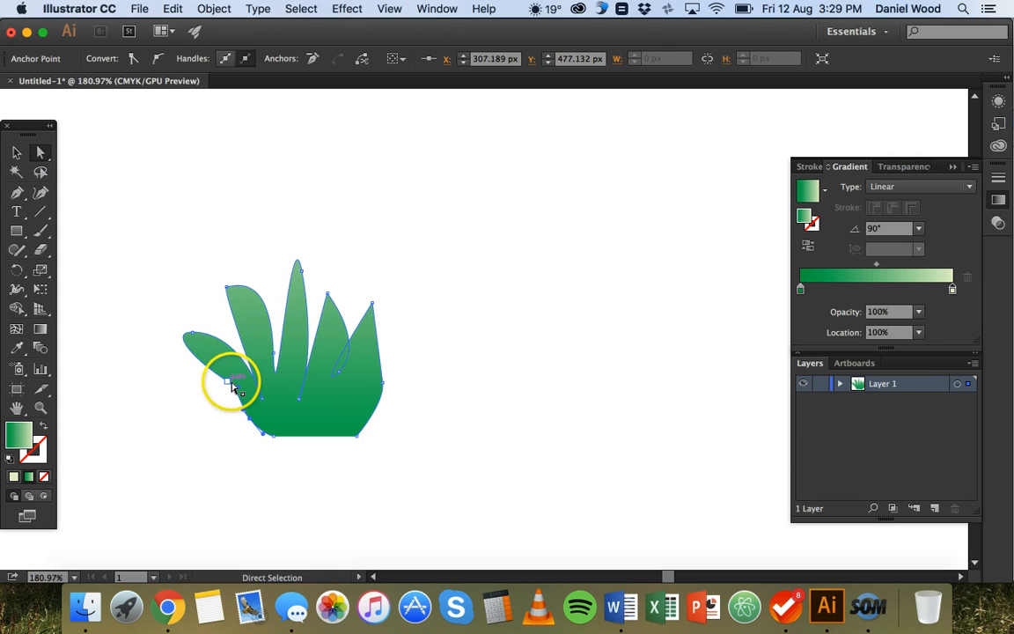
{"action": "left_click_drag", "start_coordinate": [231, 384], "coordinate": [220, 384]}
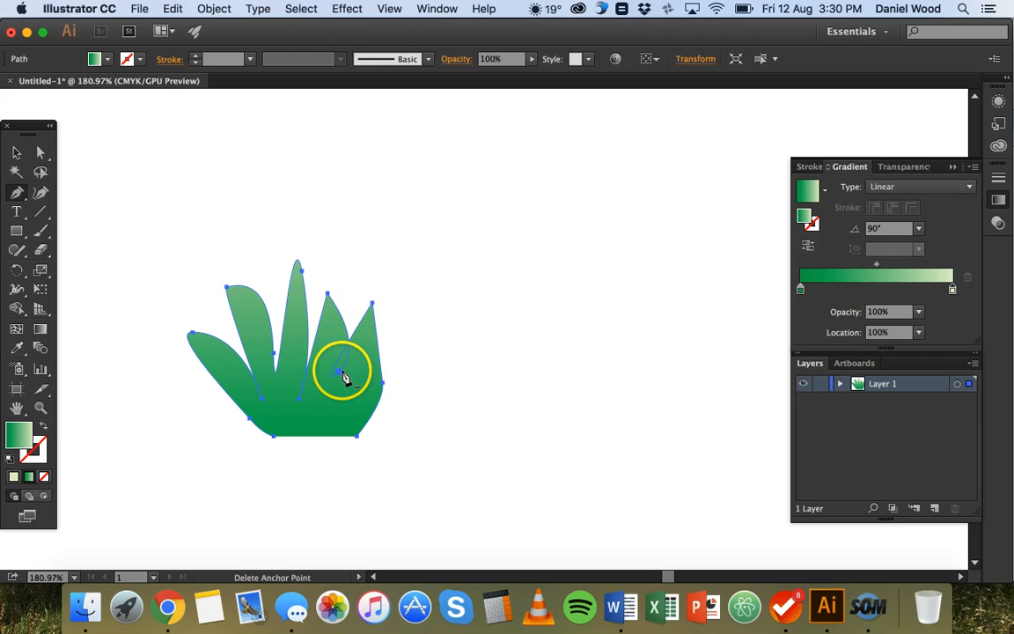
Step: Delete the two surplus anchor points on the right blade's outline
{"action": "left_click", "coordinate": [338, 374]}
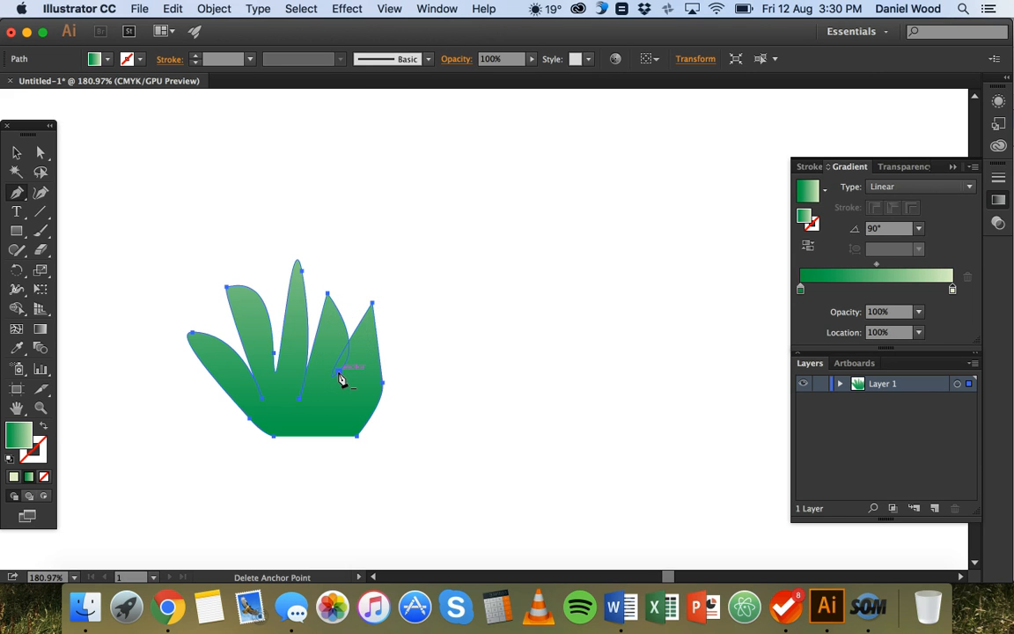
{"action": "left_click", "coordinate": [342, 377]}
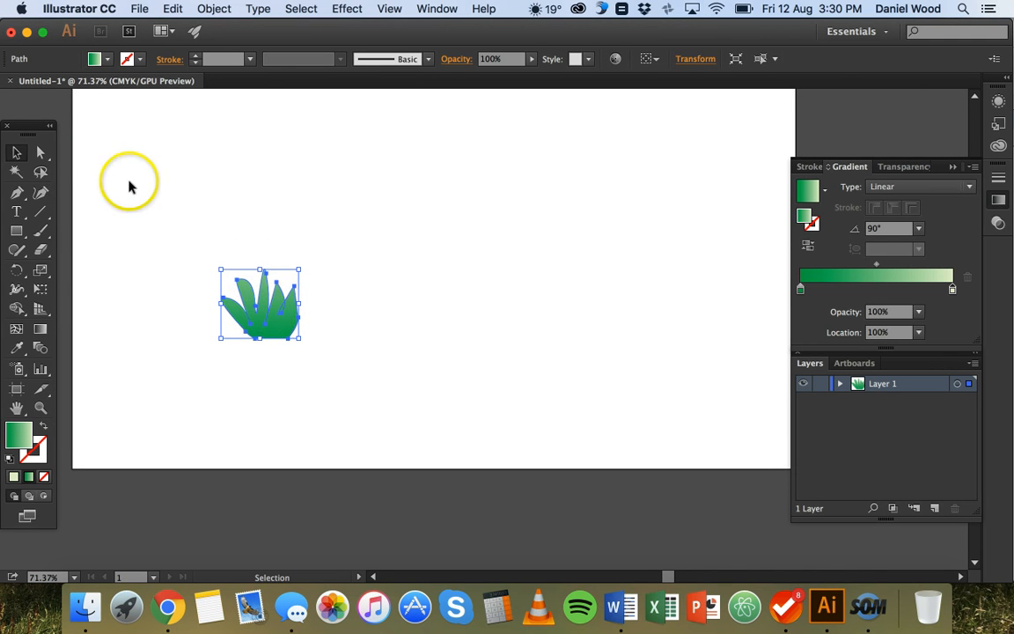
{"action": "mouse_move", "coordinate": [225, 225]}
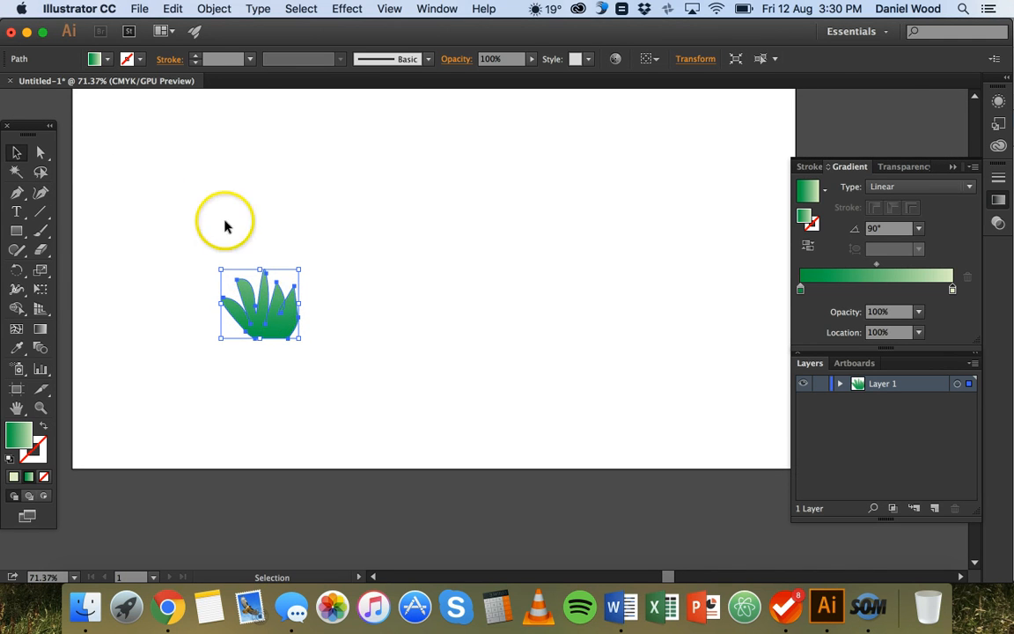
{"action": "mouse_move", "coordinate": [16, 190]}
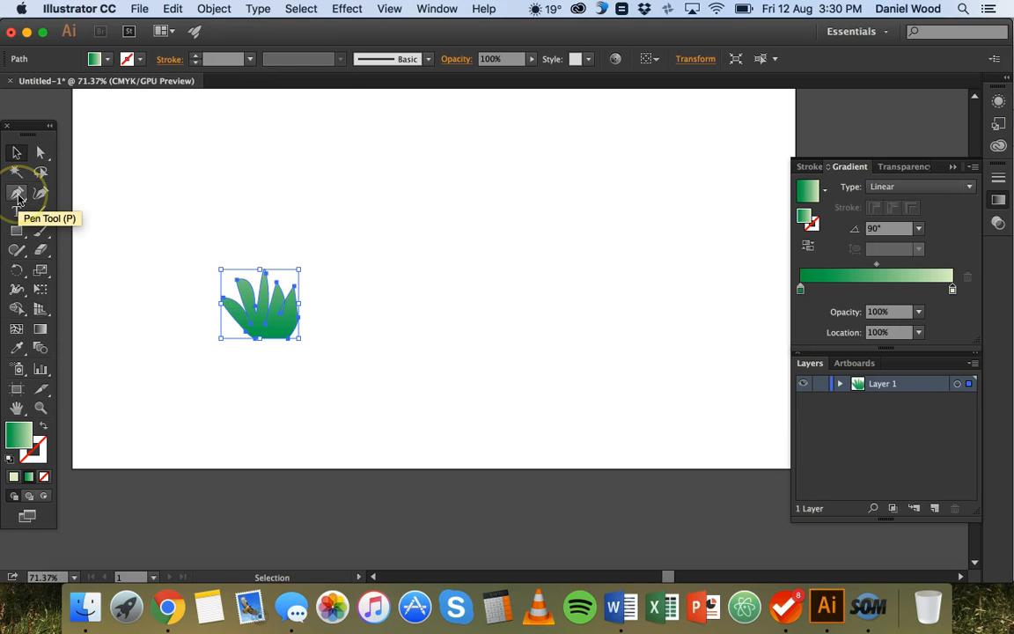
{"action": "mouse_move", "coordinate": [17, 306]}
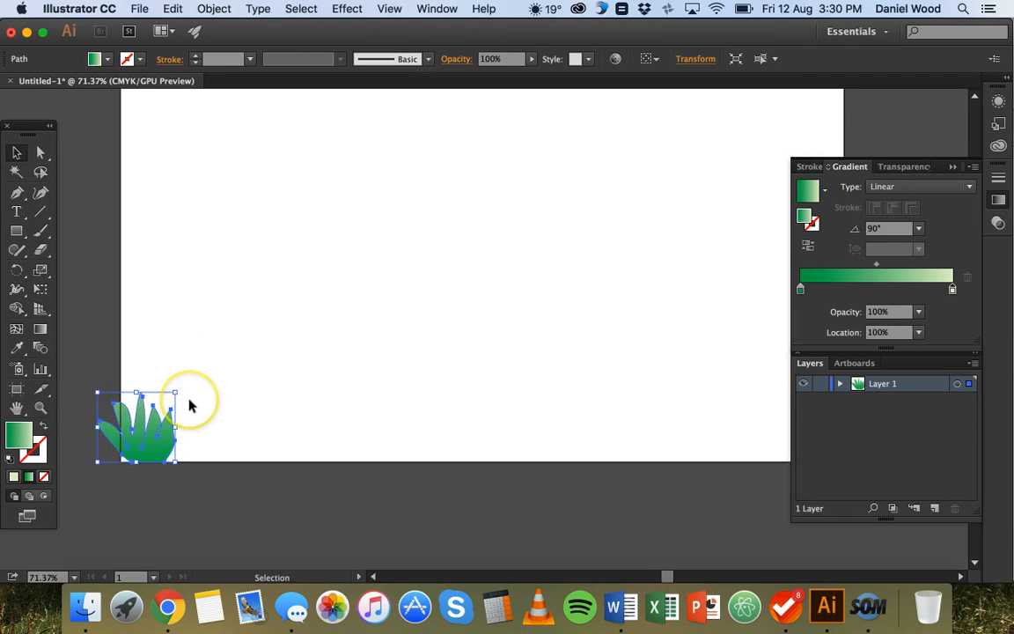
{"action": "mouse_move", "coordinate": [454, 411]}
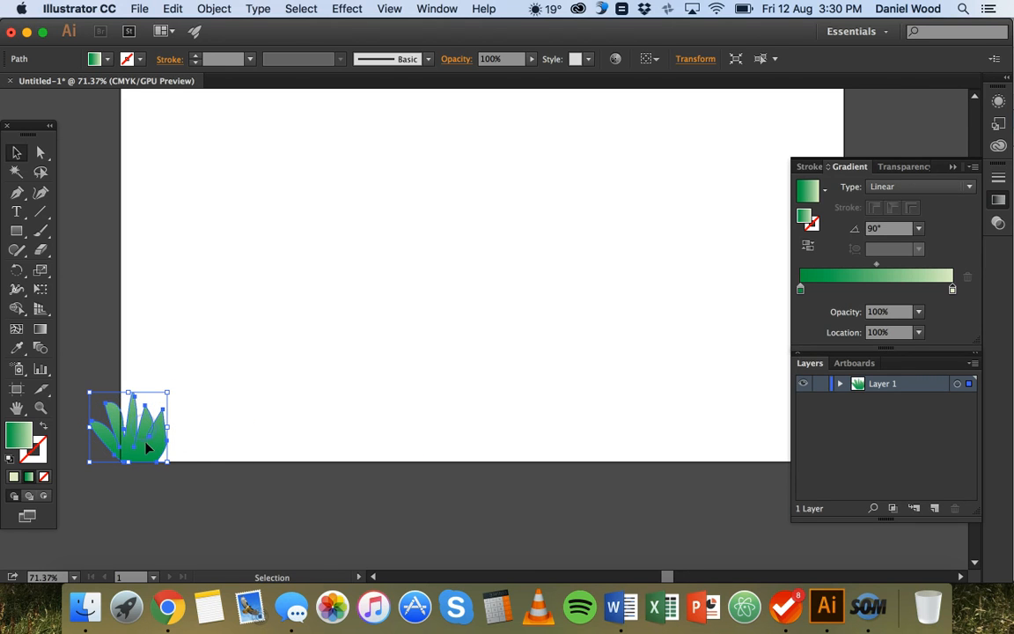
Step: Place the clump at the artboard's bottom-left edge and set a copy right beside it
{"action": "left_click_drag", "start_coordinate": [147, 447], "coordinate": [139, 443]}
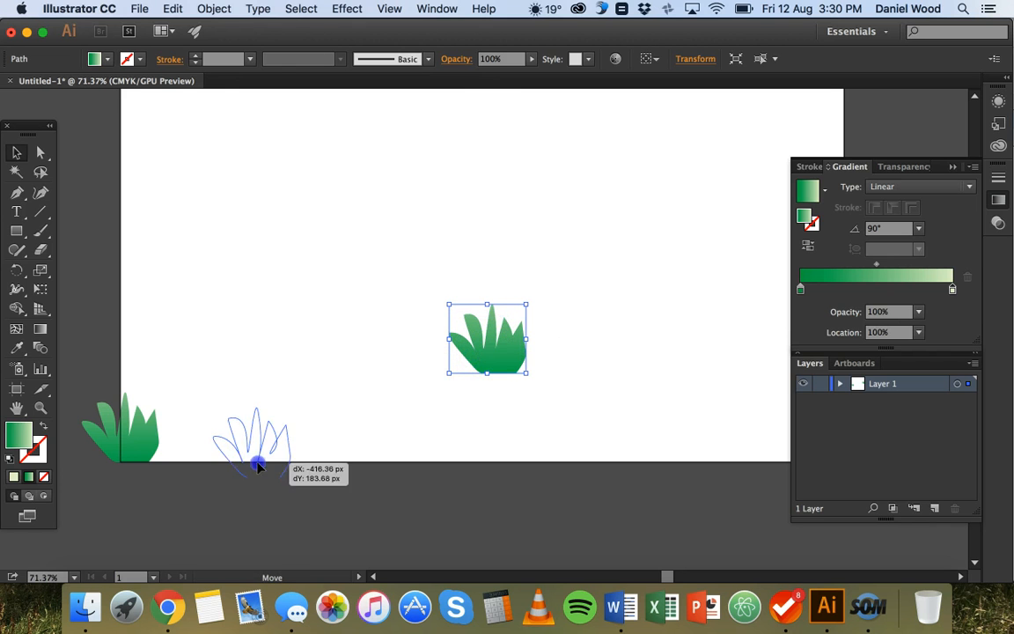
{"action": "left_click_drag", "start_coordinate": [260, 467], "coordinate": [162, 448]}
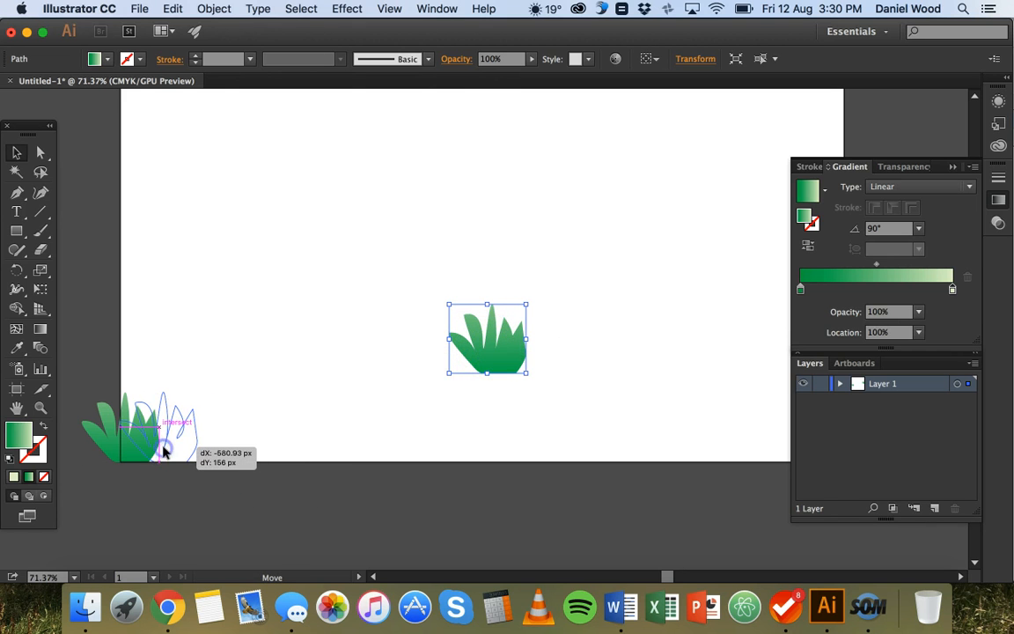
{"action": "left_click", "coordinate": [174, 11]}
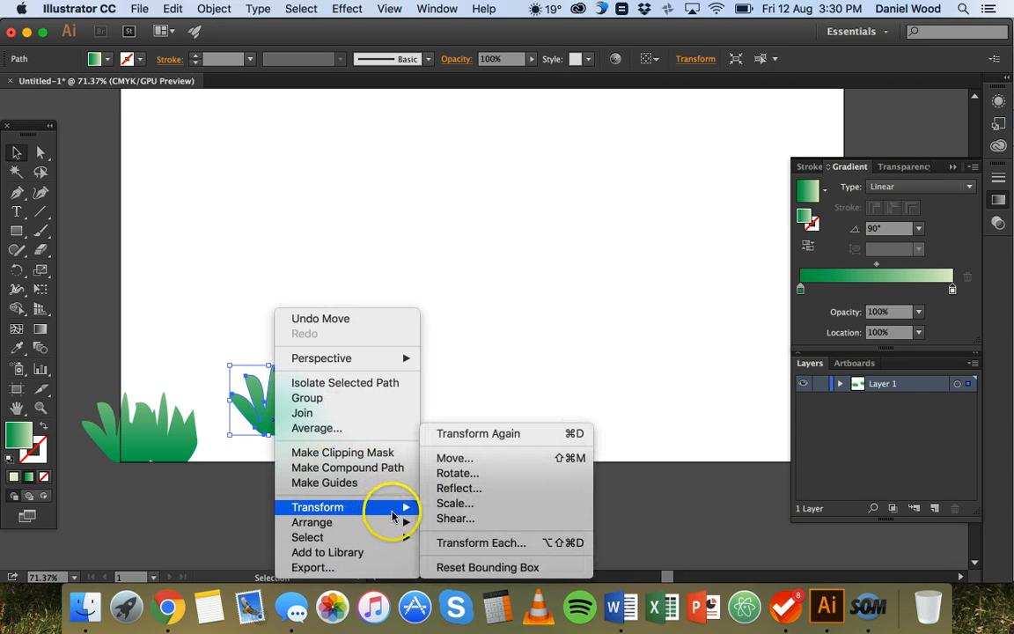
Step: Rotate the copied clump slightly and settle it overlapping the first clump
{"action": "left_click", "coordinate": [458, 487]}
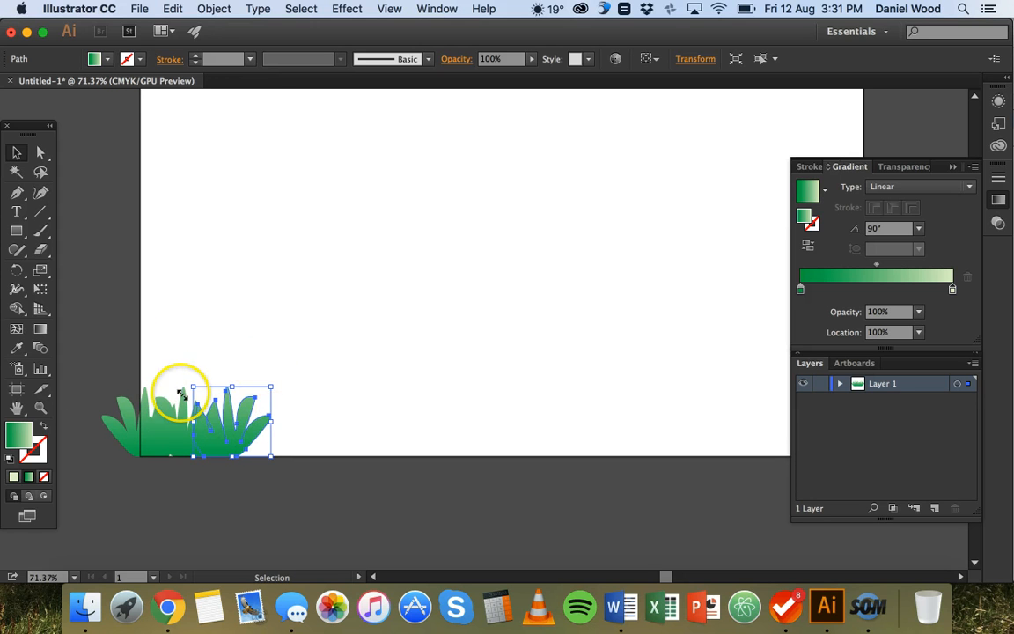
{"action": "mouse_move", "coordinate": [274, 378]}
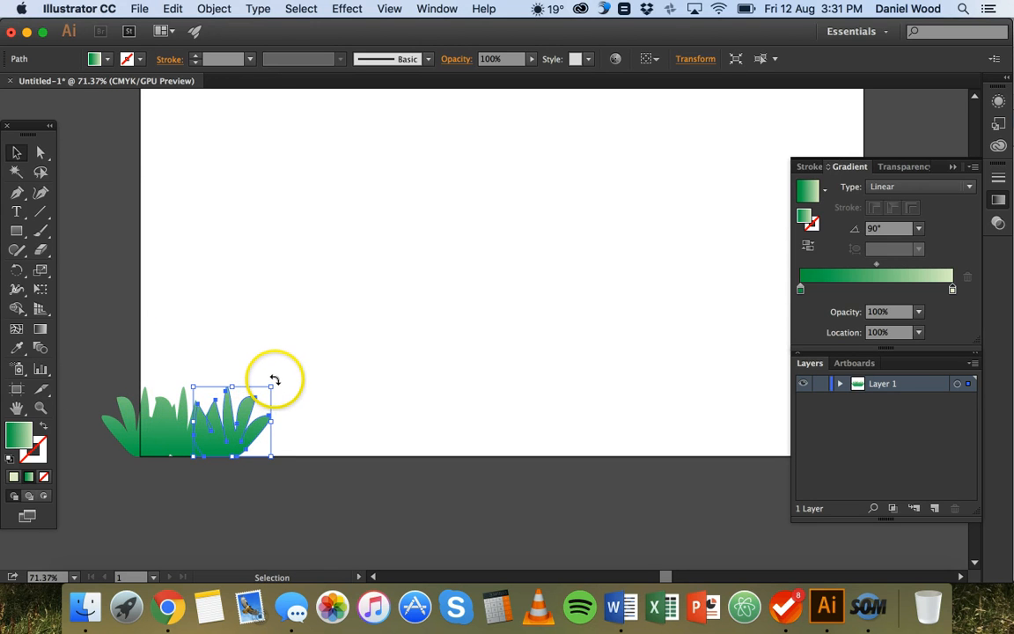
{"action": "left_click_drag", "start_coordinate": [275, 380], "coordinate": [284, 381]}
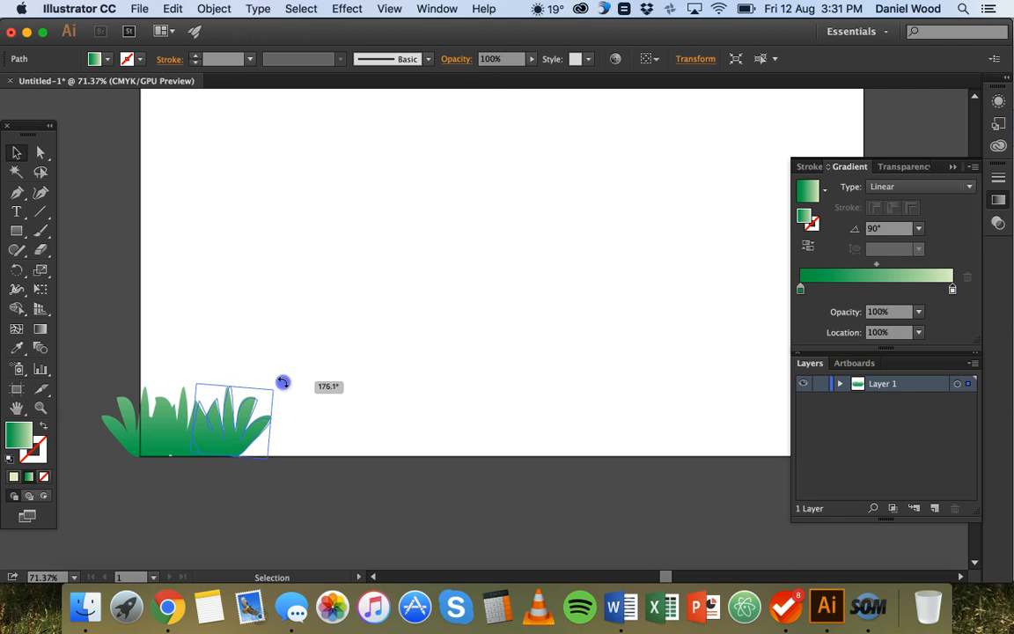
{"action": "left_click_drag", "start_coordinate": [284, 380], "coordinate": [231, 437]}
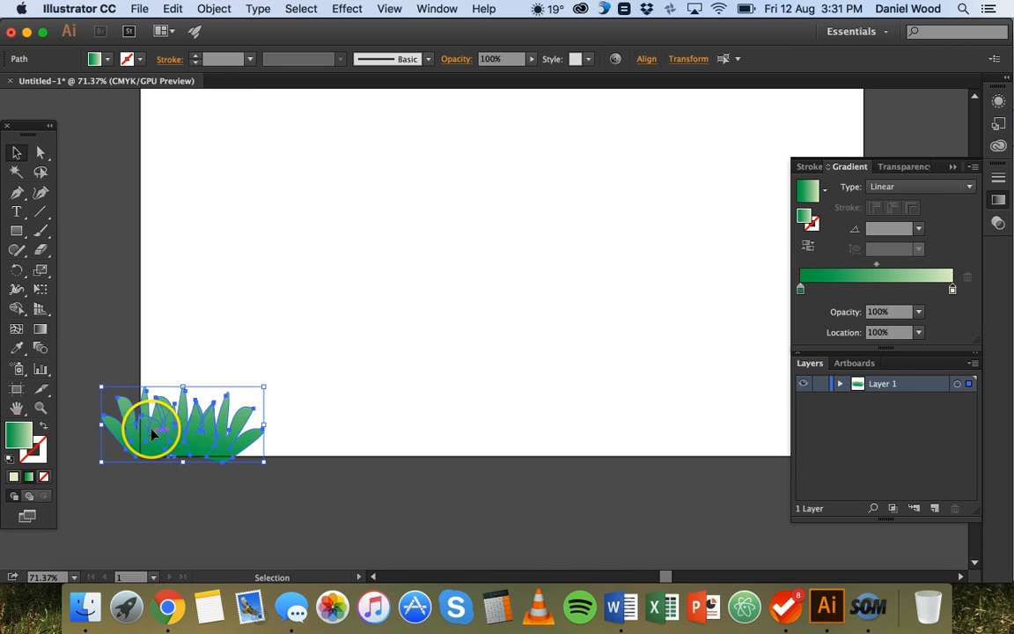
Step: Group the two overlapping clumps and drag a duplicate of the group above the original
{"action": "right_click", "coordinate": [156, 433]}
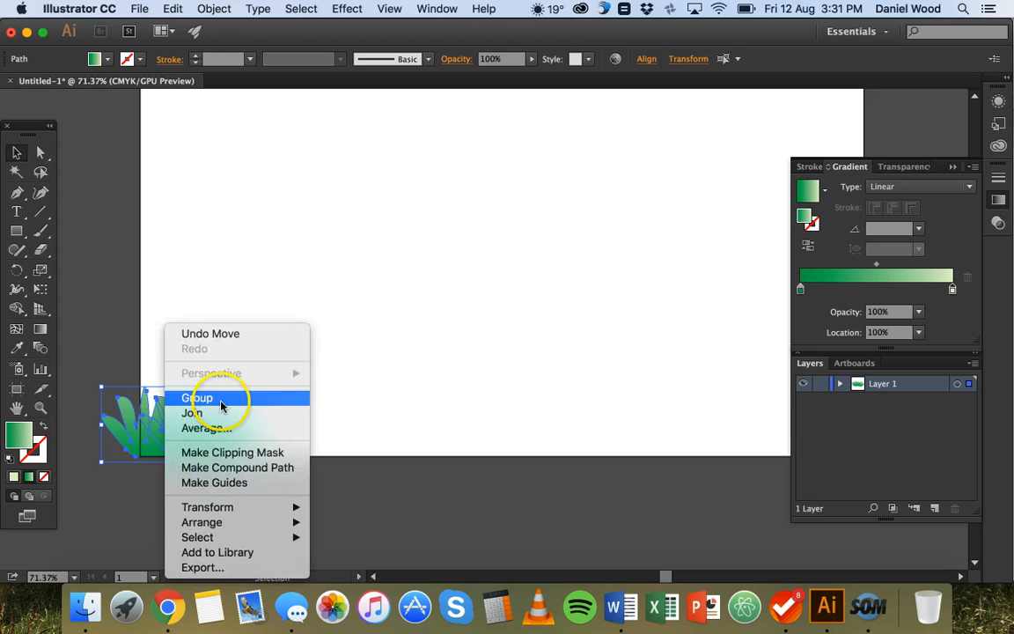
{"action": "left_click", "coordinate": [197, 398]}
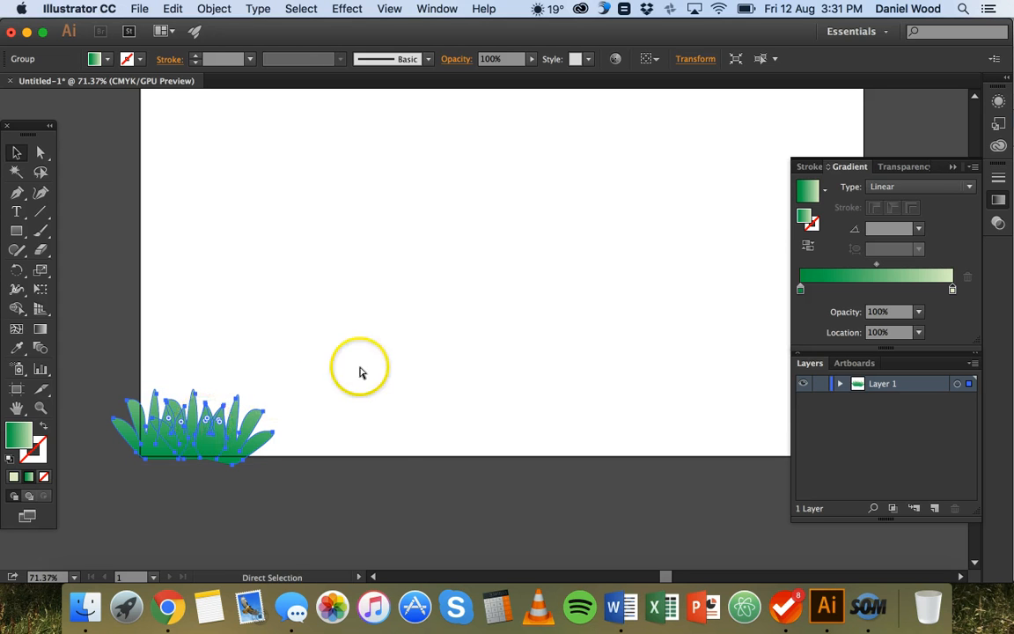
{"action": "left_click_drag", "start_coordinate": [198, 428], "coordinate": [483, 338]}
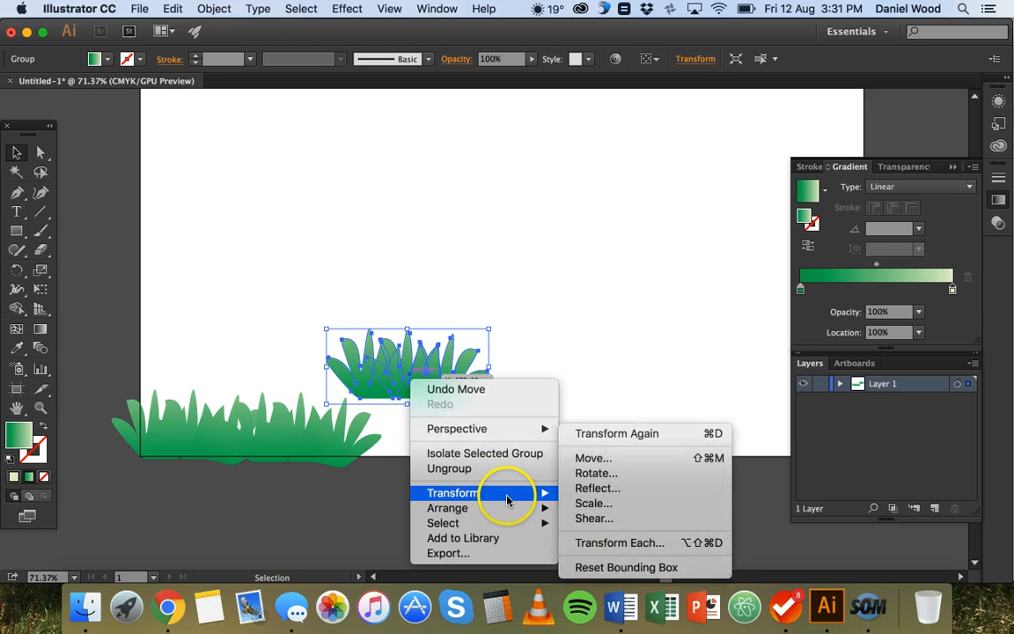
Step: Reflect the duplicated group vertically and move it beside the original along the bottom edge
{"action": "left_click", "coordinate": [597, 487]}
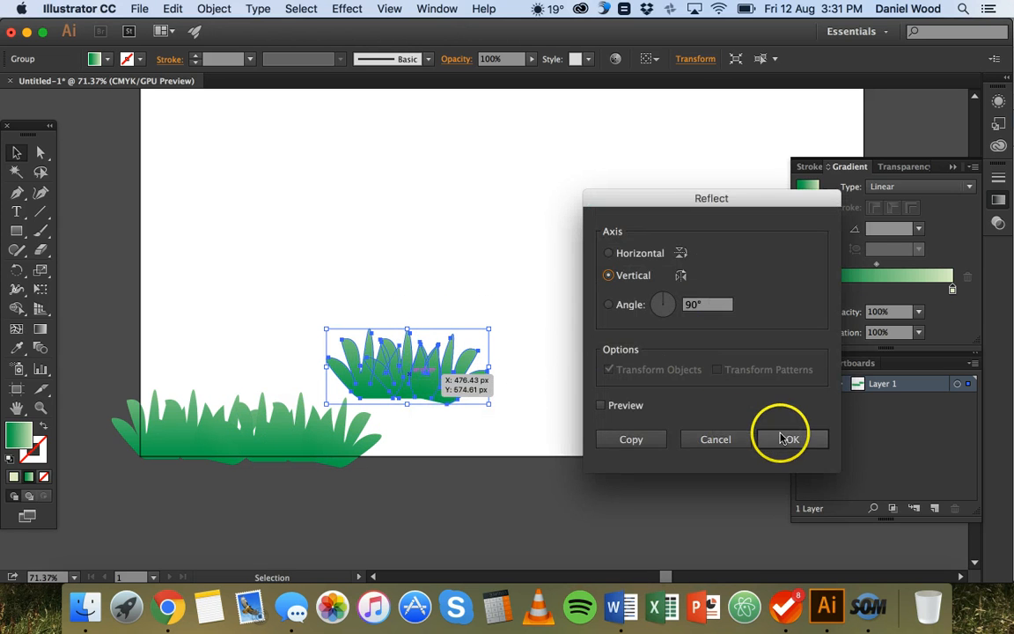
{"action": "left_click", "coordinate": [794, 438]}
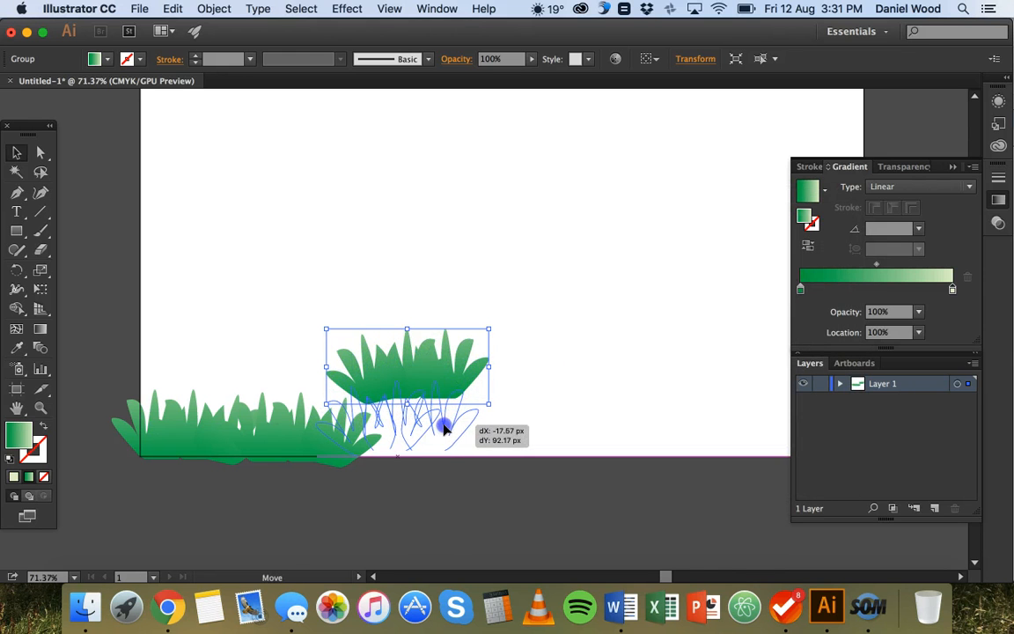
{"action": "left_click_drag", "start_coordinate": [444, 428], "coordinate": [461, 424]}
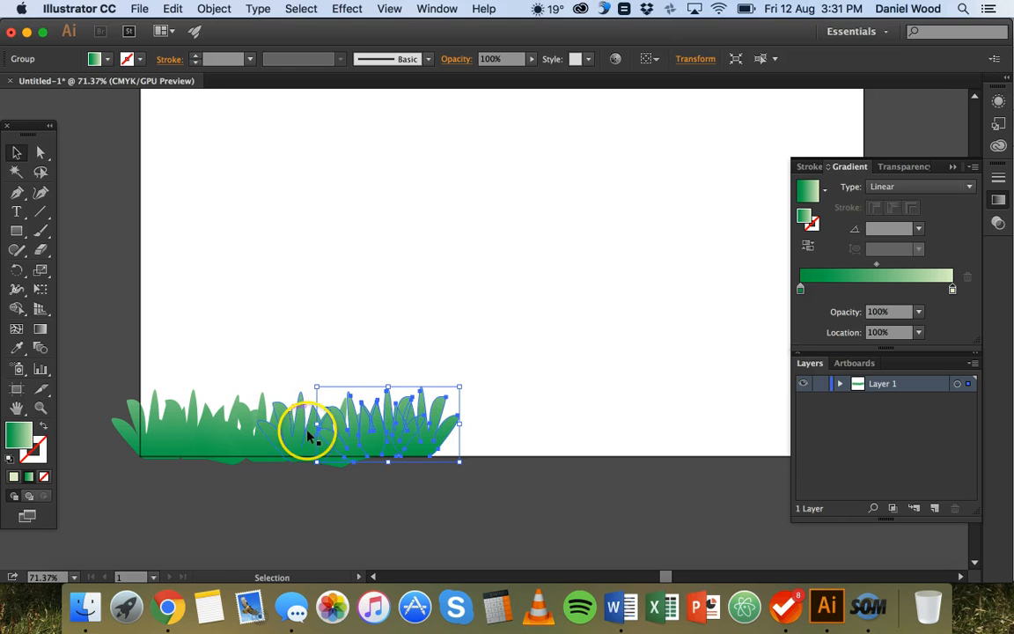
{"action": "mouse_move", "coordinate": [469, 382]}
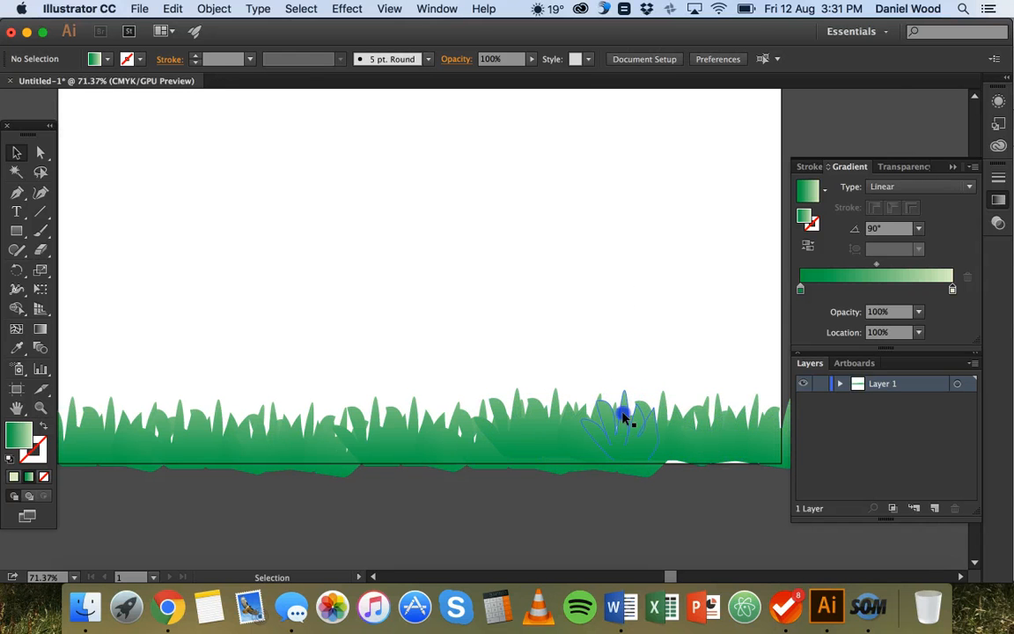
Step: Reposition the grass groups near the right end so the strip runs unbroken across the bottom
{"action": "left_click", "coordinate": [625, 419]}
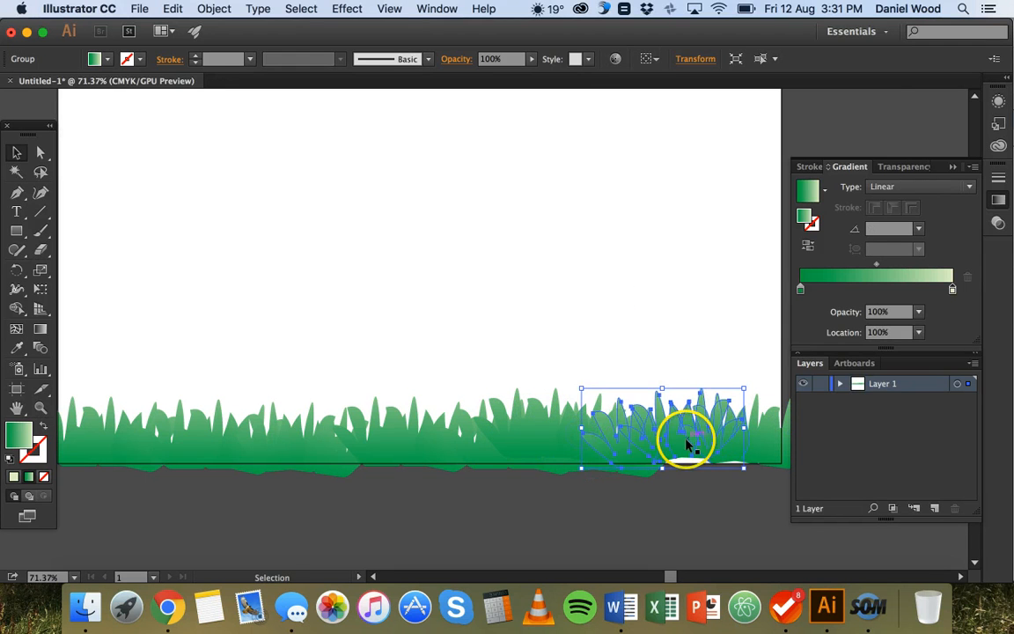
{"action": "left_click_drag", "start_coordinate": [687, 444], "coordinate": [700, 458]}
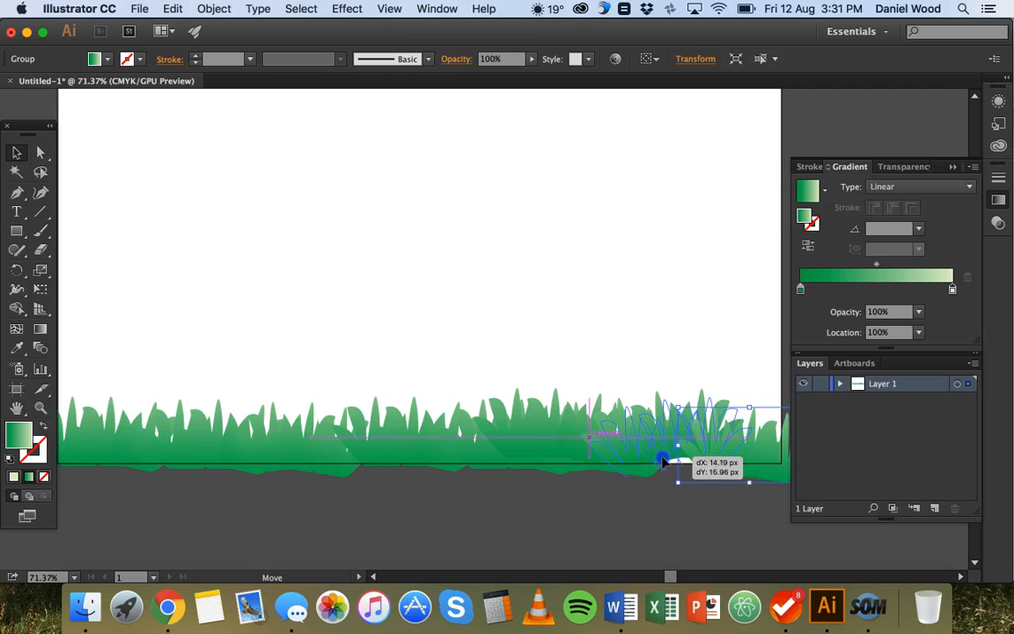
{"action": "left_click_drag", "start_coordinate": [666, 461], "coordinate": [767, 449]}
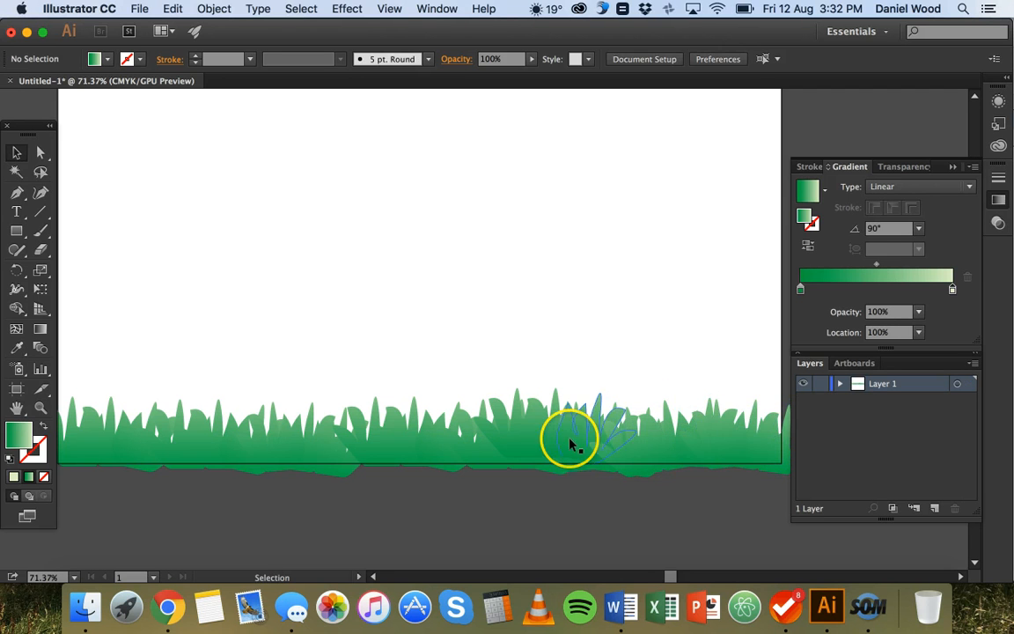
{"action": "left_click_drag", "start_coordinate": [581, 422], "coordinate": [537, 455]}
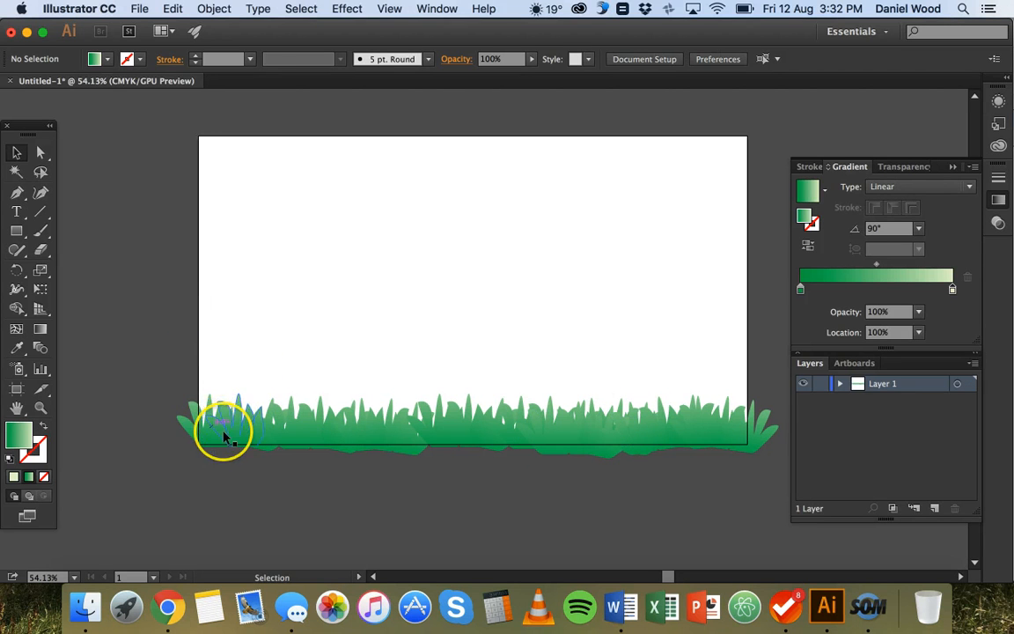
{"action": "mouse_move", "coordinate": [225, 454]}
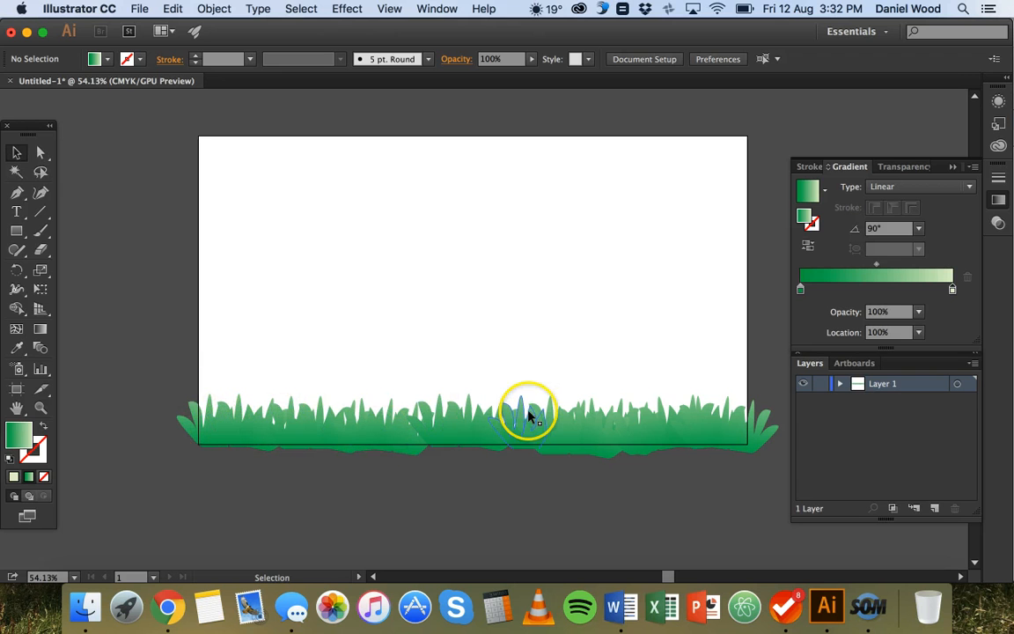
{"action": "mouse_move", "coordinate": [738, 440]}
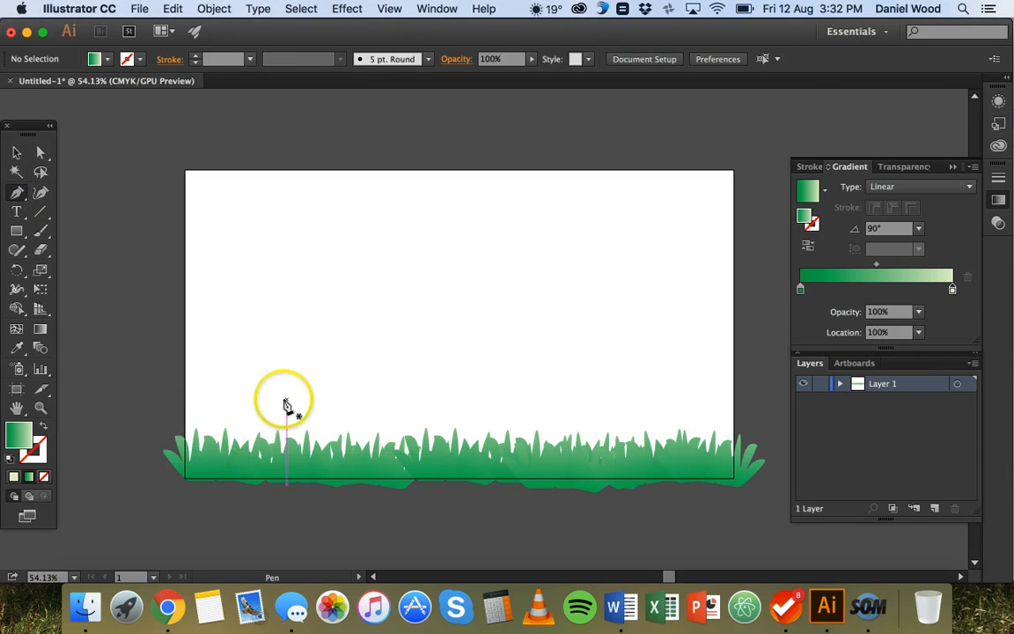
{"action": "mouse_move", "coordinate": [151, 250]}
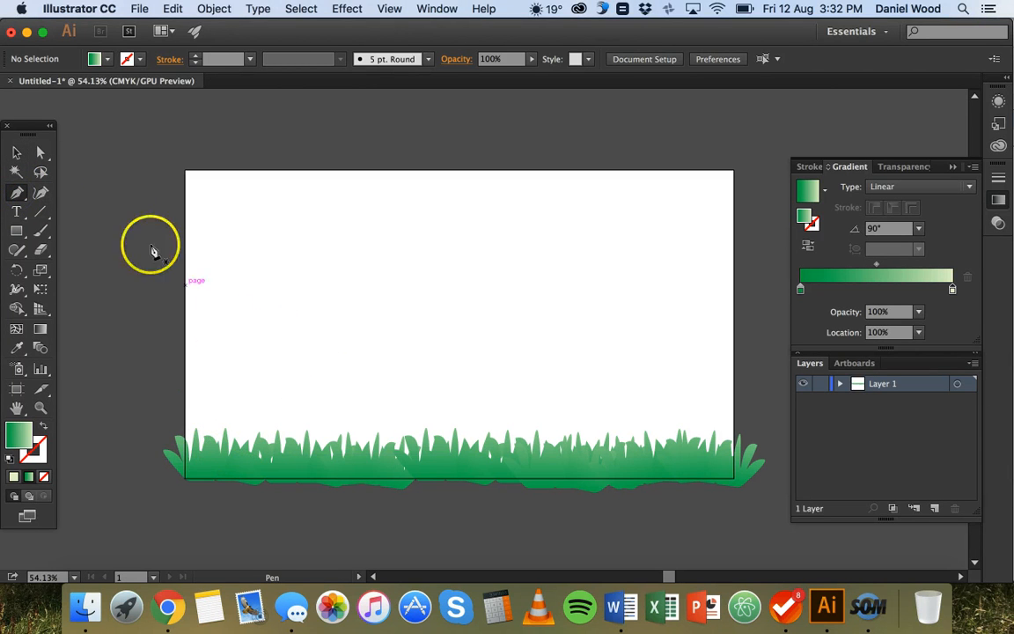
{"action": "left_click", "coordinate": [14, 229]}
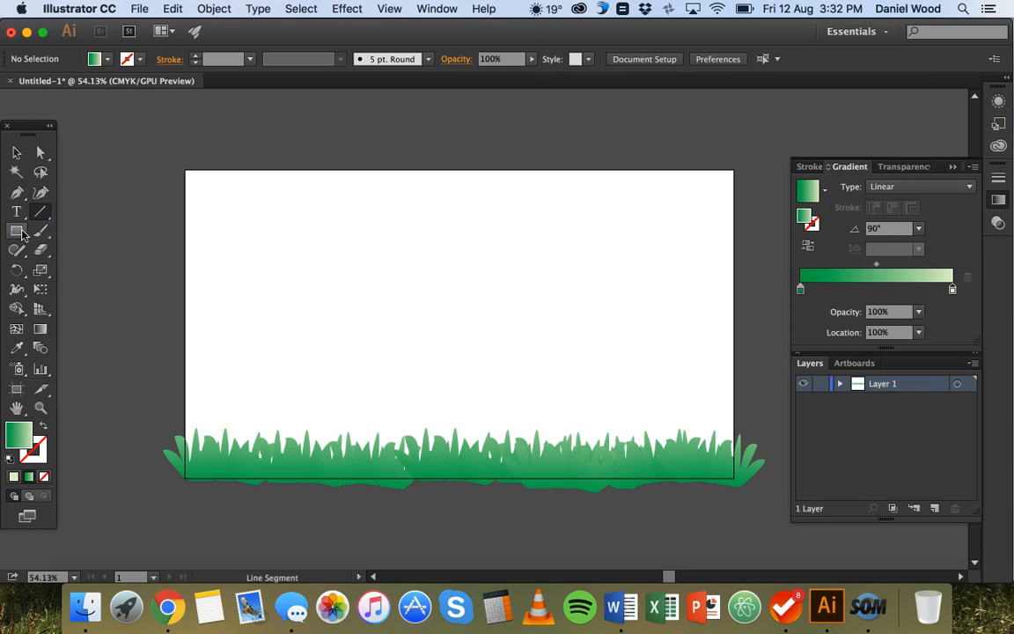
{"action": "left_click", "coordinate": [16, 192]}
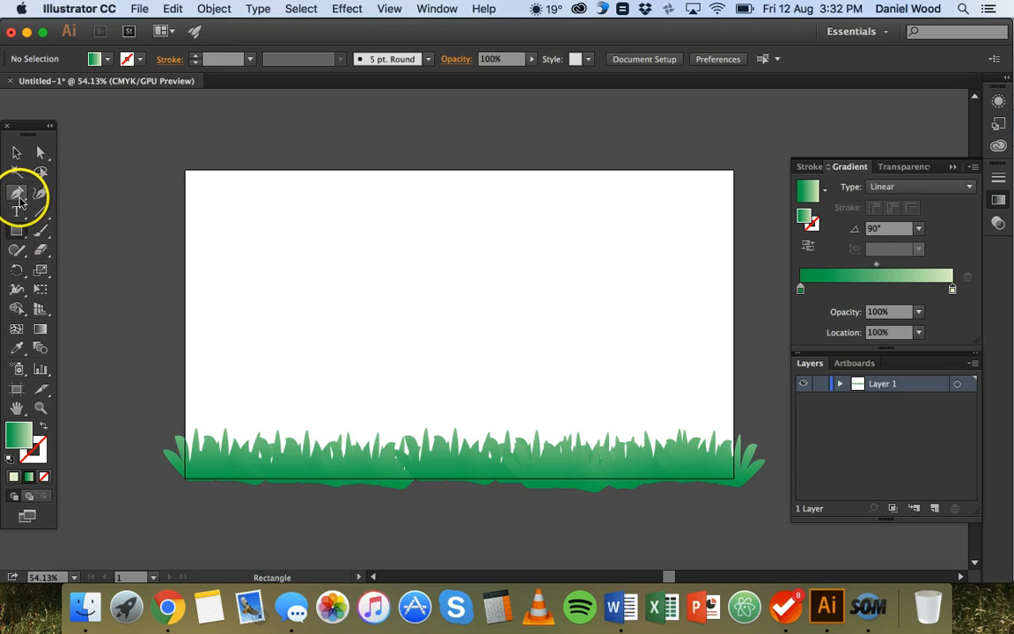
{"action": "mouse_move", "coordinate": [18, 212]}
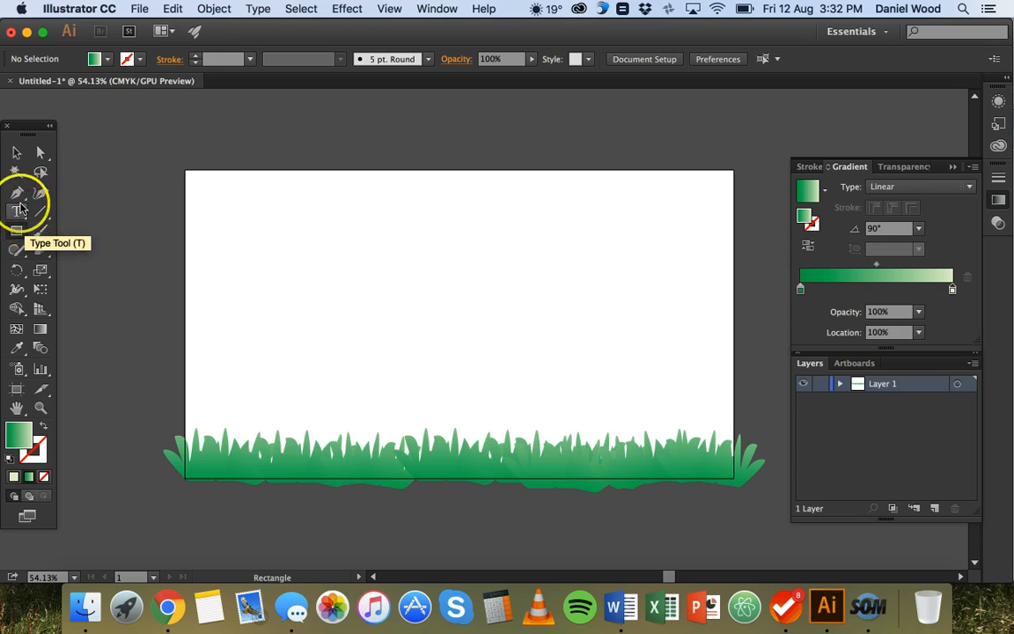
{"action": "mouse_move", "coordinate": [18, 252]}
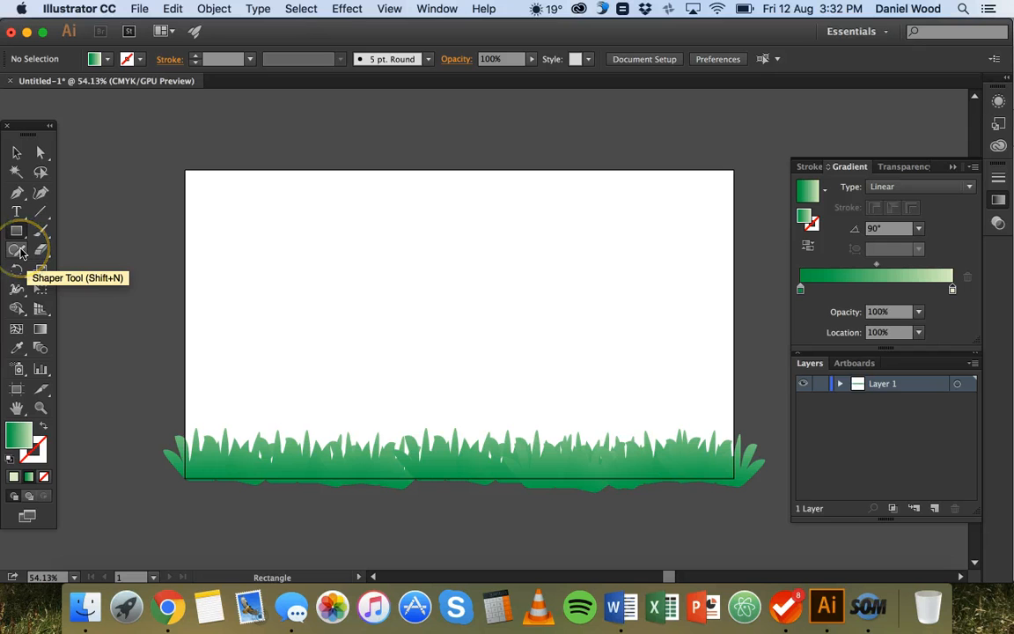
{"action": "mouse_move", "coordinate": [17, 289]}
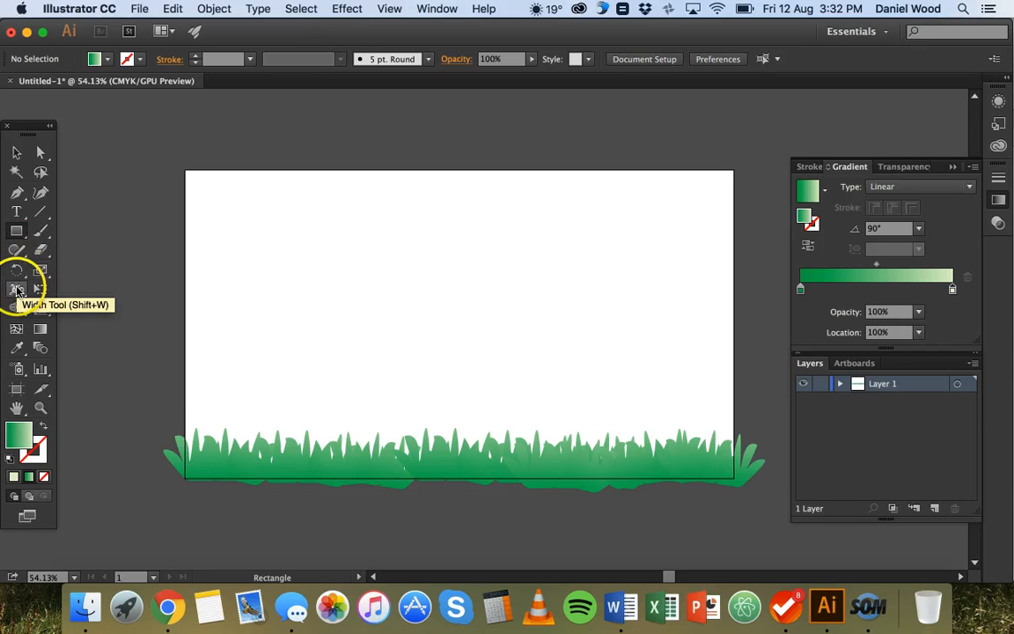
{"action": "mouse_move", "coordinate": [42, 232]}
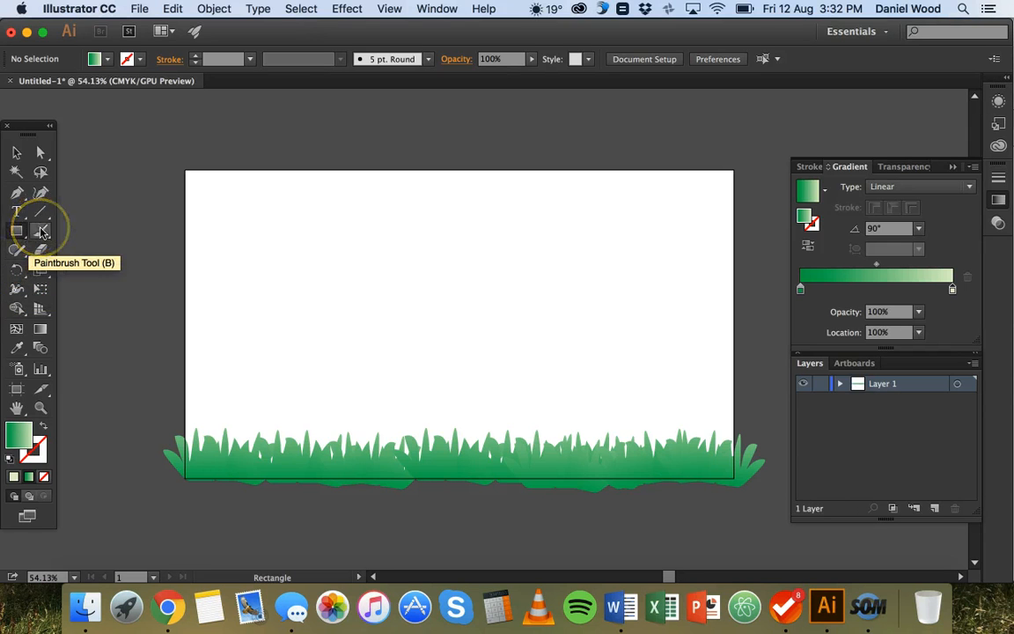
{"action": "mouse_move", "coordinate": [17, 193]}
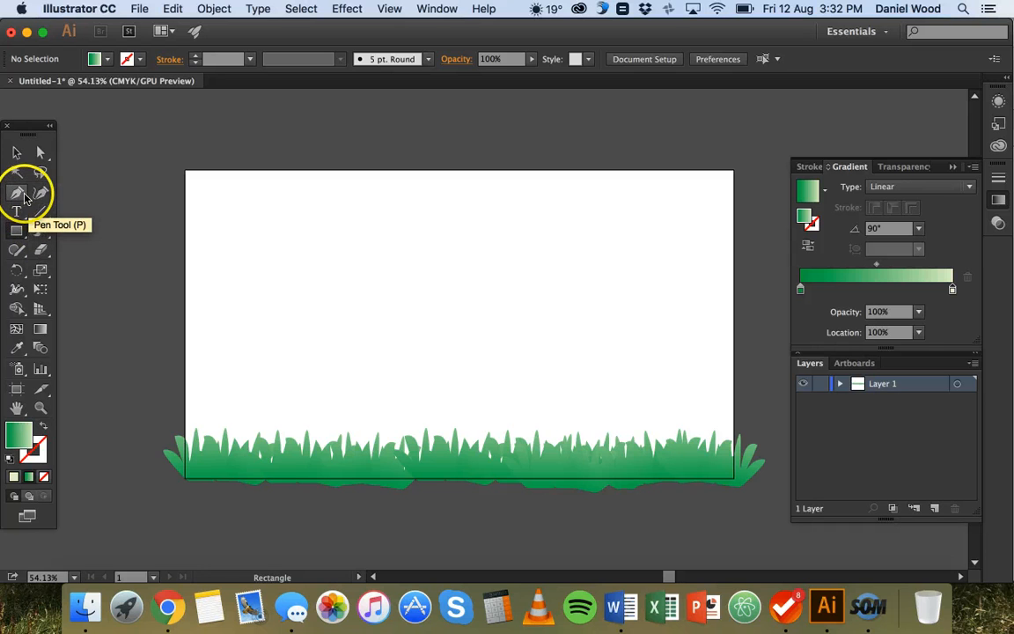
{"action": "left_click", "coordinate": [16, 192]}
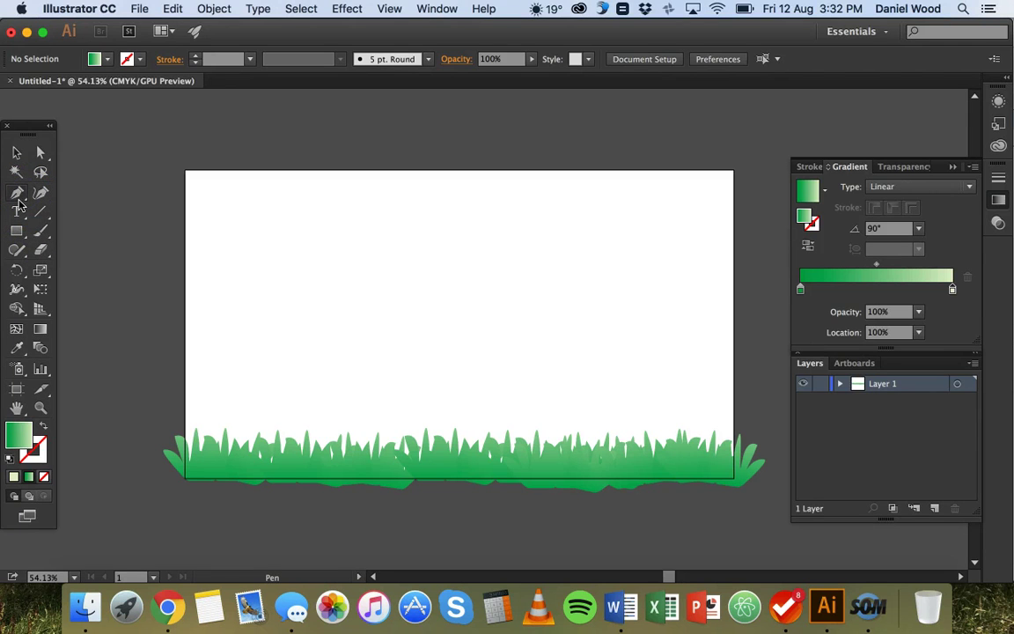